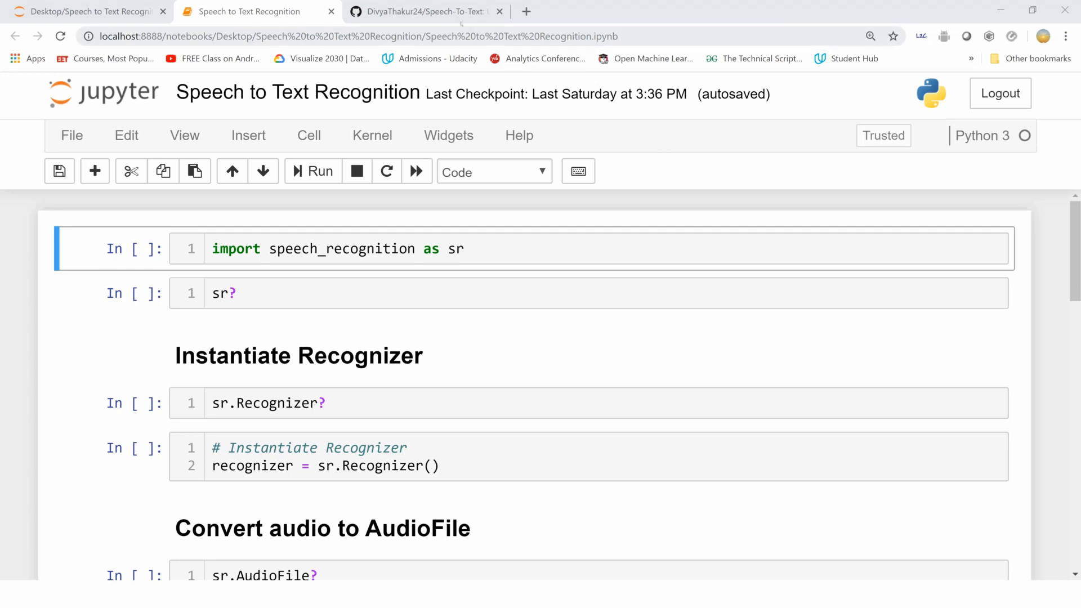
Browse the repository's Speech to Text Recognition.ipynb on GitHub, then return to the local notebook.
{"action": "left_click", "coordinate": [420, 11]}
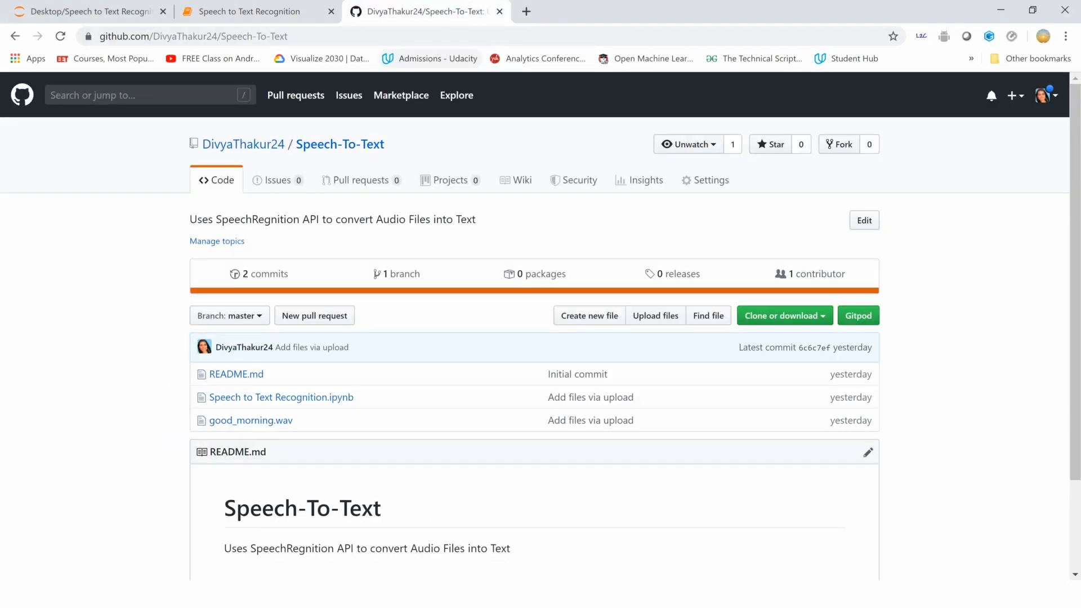
{"action": "left_click", "coordinate": [193, 36]}
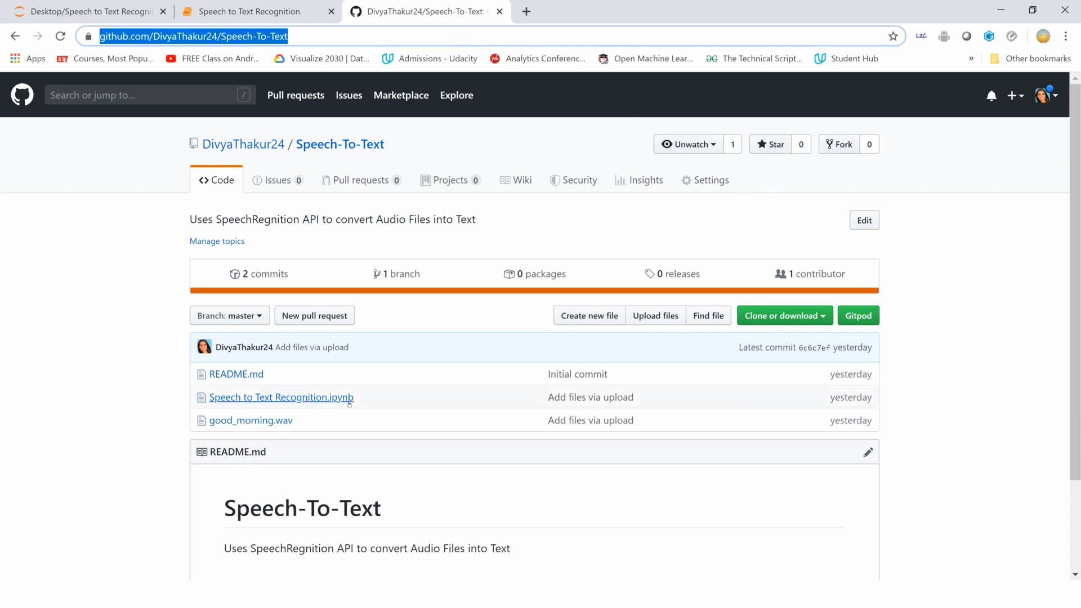
{"action": "left_click", "coordinate": [280, 398]}
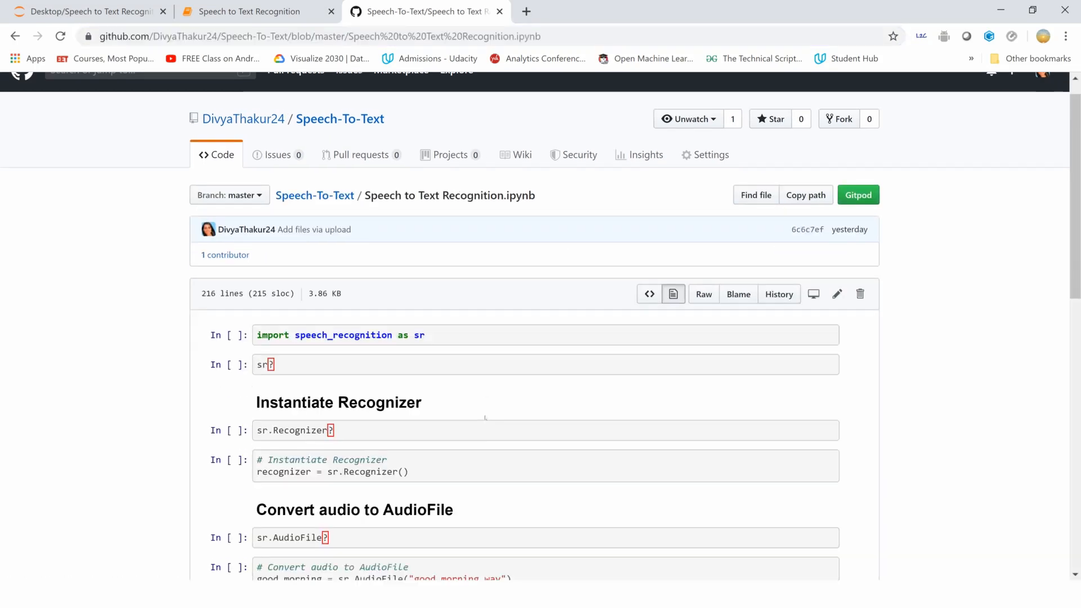
{"action": "scroll", "scroll_direction": "down", "scroll_amount": 3}
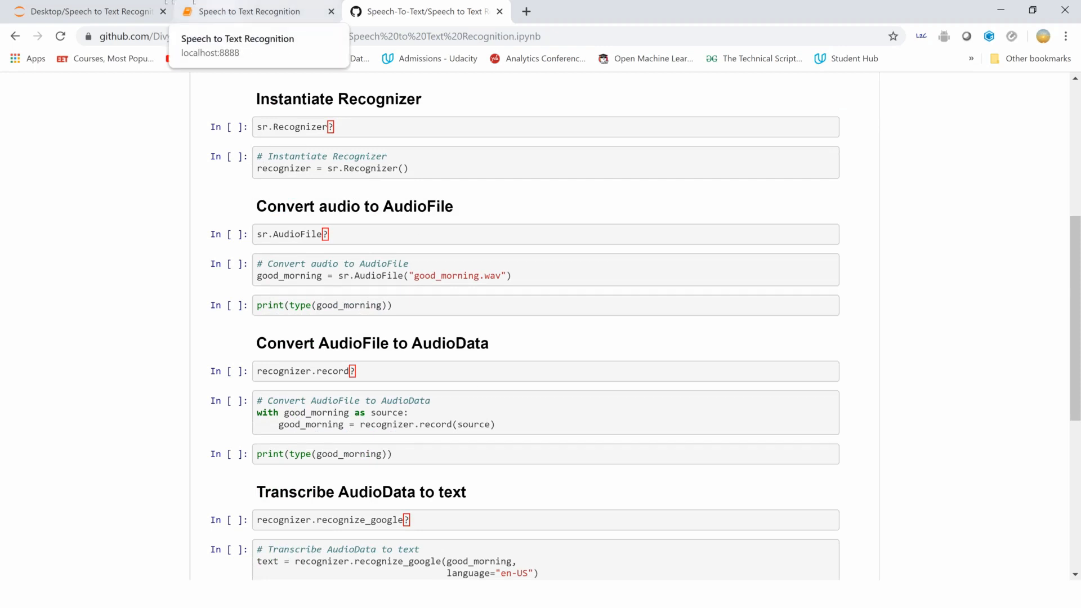
{"action": "left_click", "coordinate": [256, 11]}
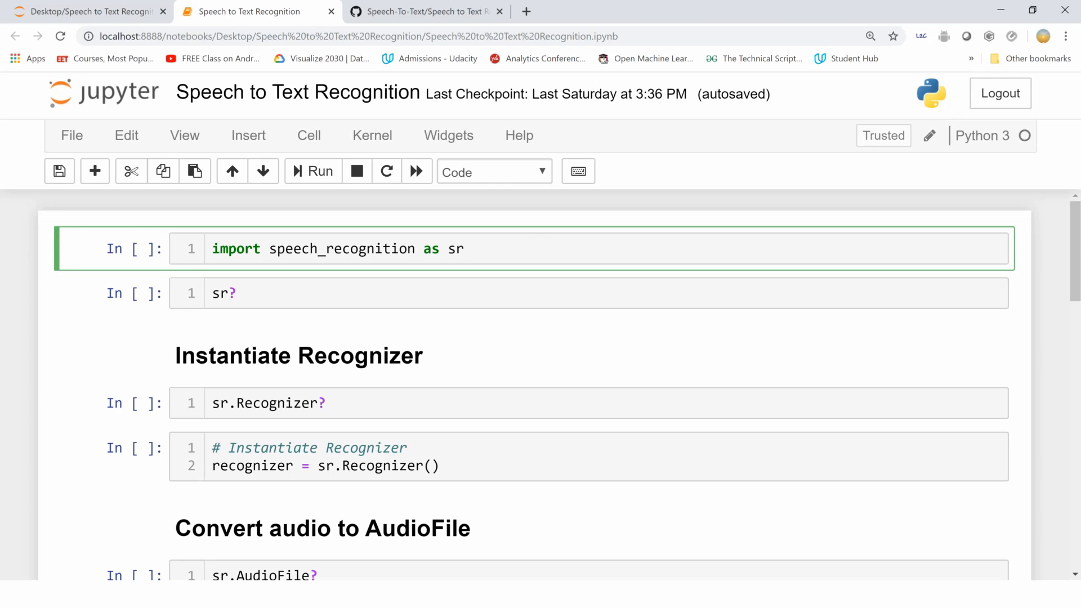
Import speech_recognition and show its module docstring via the sr? cell.
{"action": "left_click", "coordinate": [465, 248]}
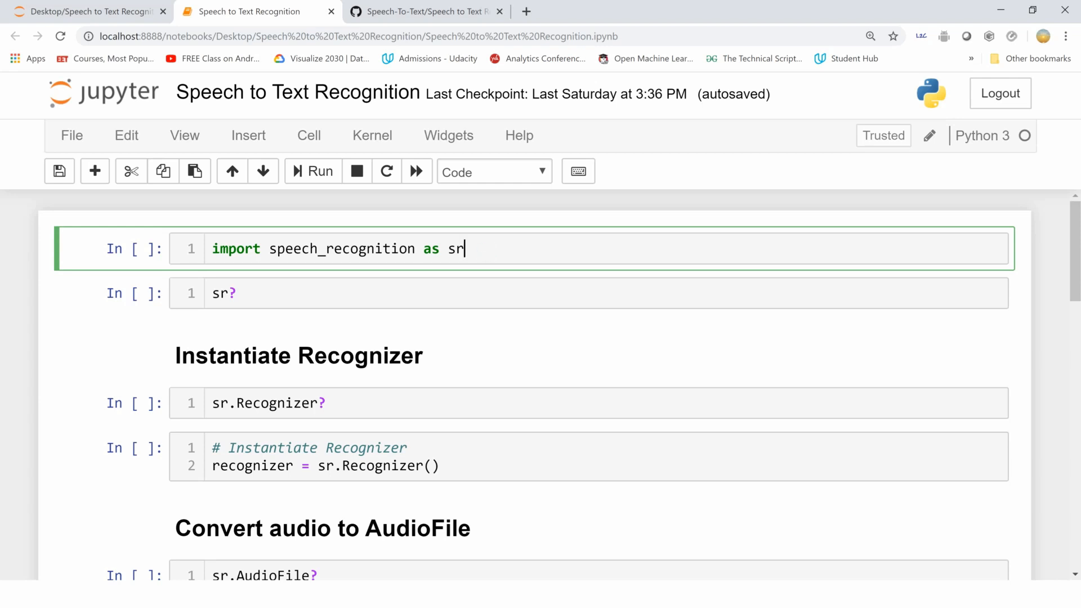
{"action": "key", "text": "shift+enter"}
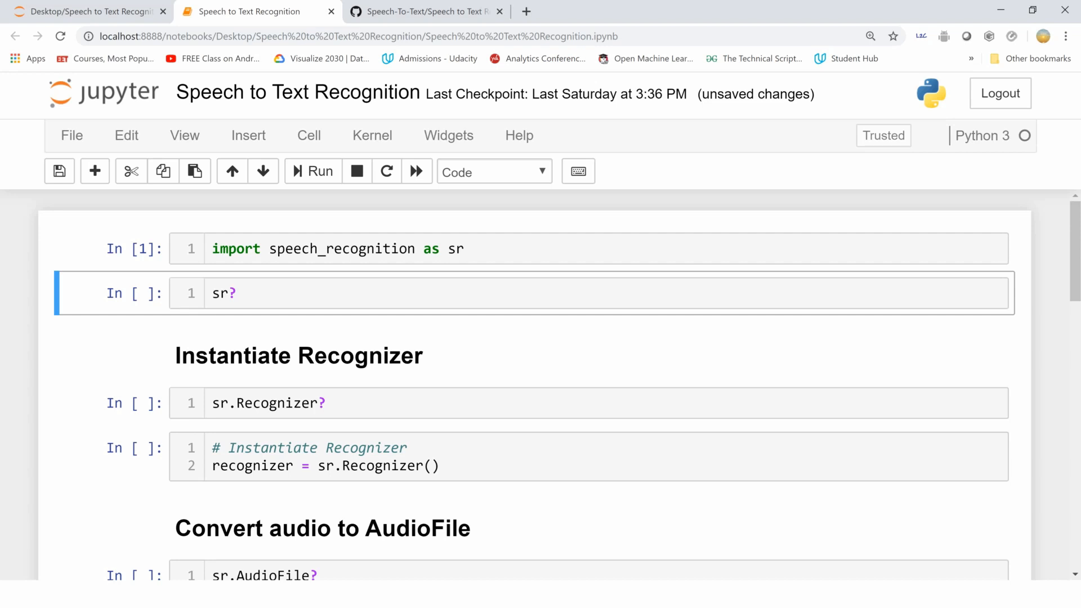
{"action": "left_click", "coordinate": [312, 171]}
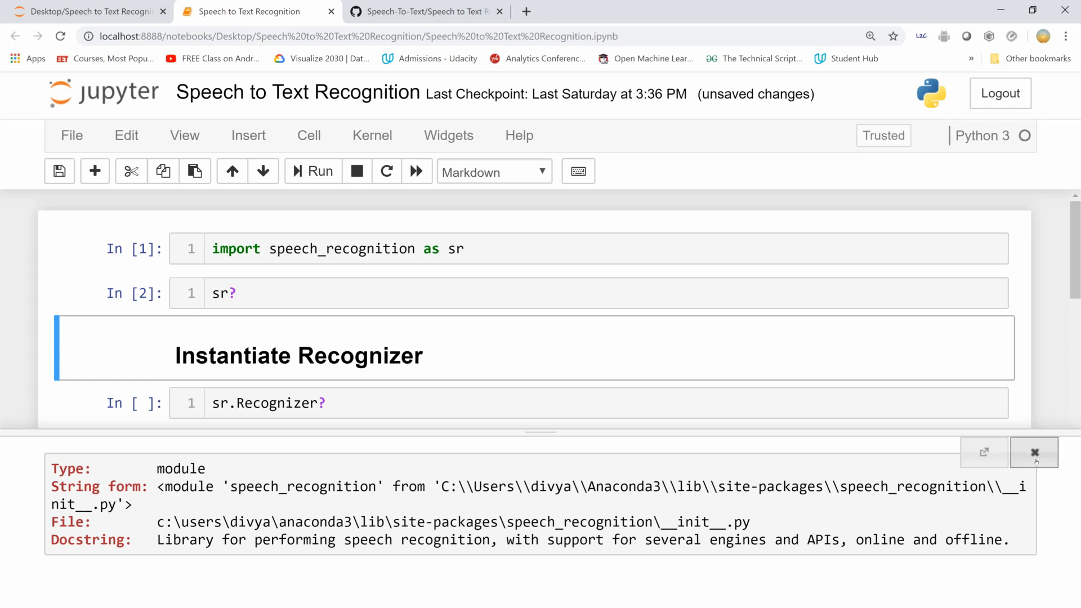
View the sr.Recognizer help, then create the recognizer object.
{"action": "left_click", "coordinate": [1034, 452]}
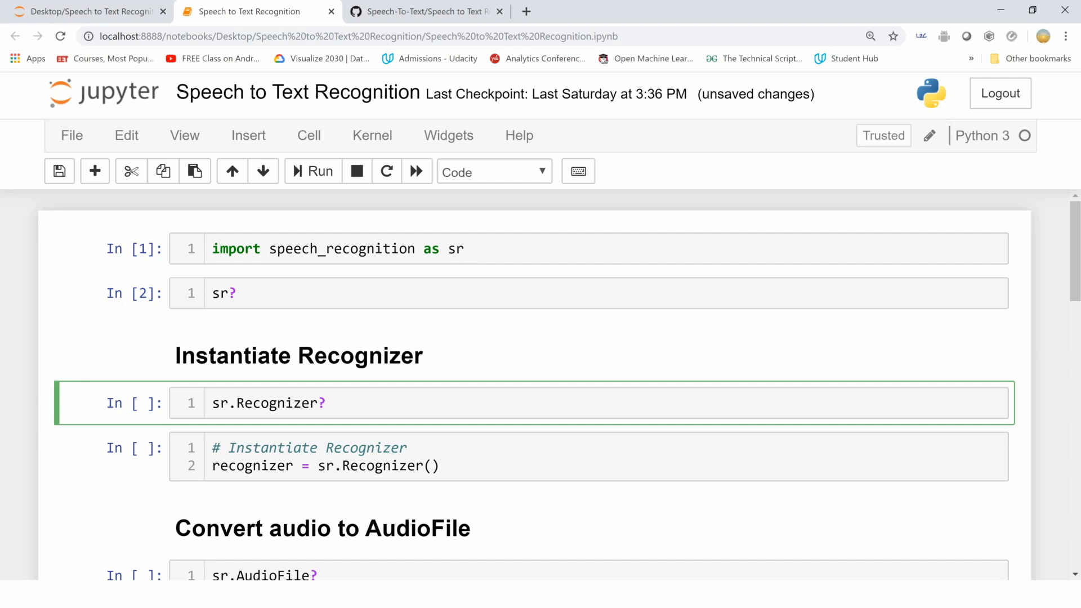
{"action": "left_click", "coordinate": [327, 403]}
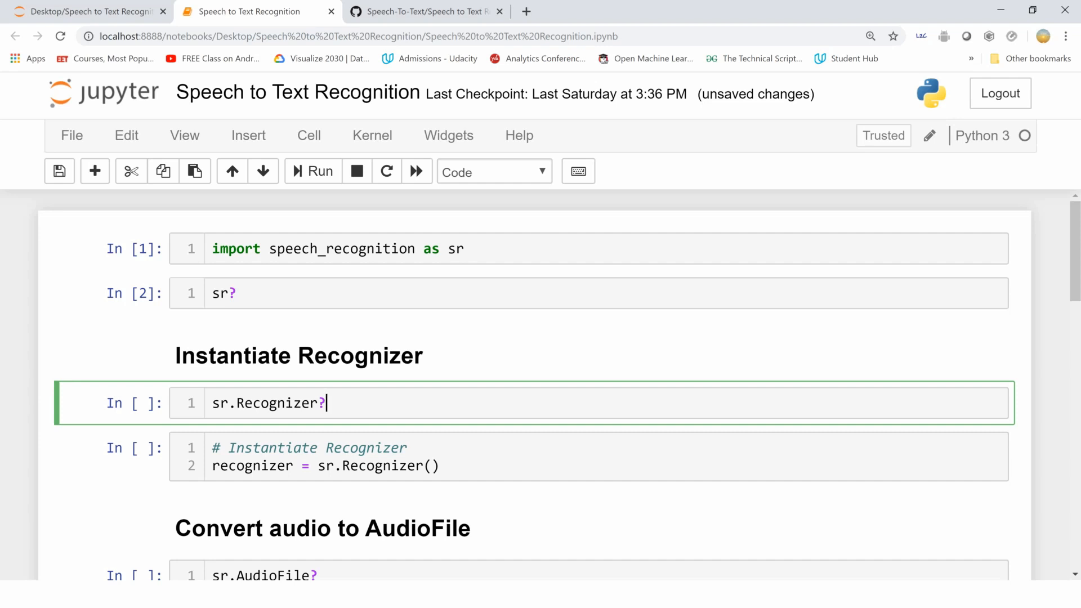
{"action": "left_click", "coordinate": [319, 171]}
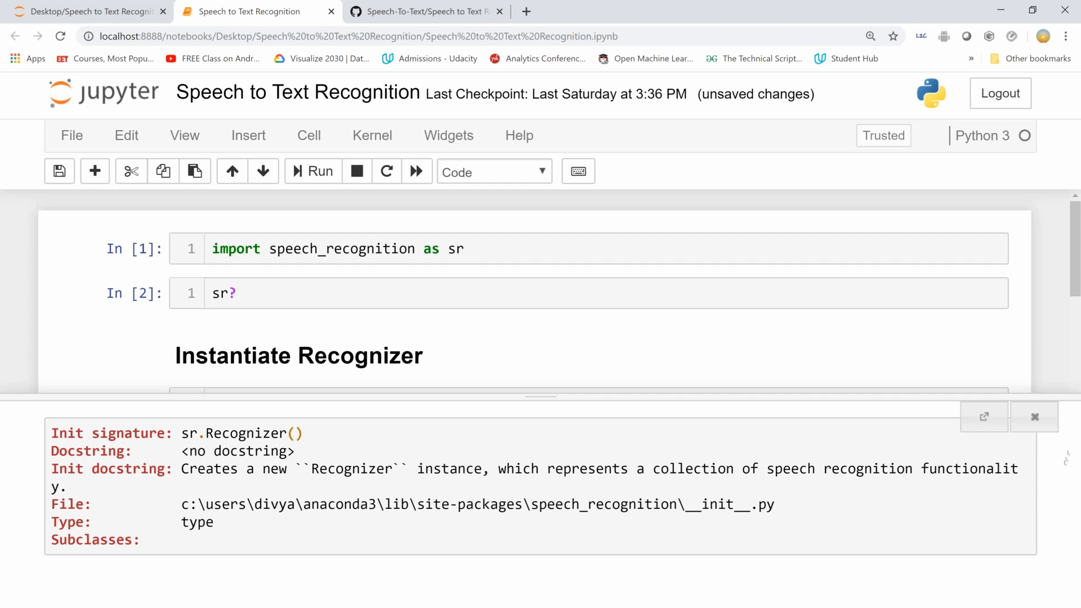
{"action": "left_click", "coordinate": [1034, 417]}
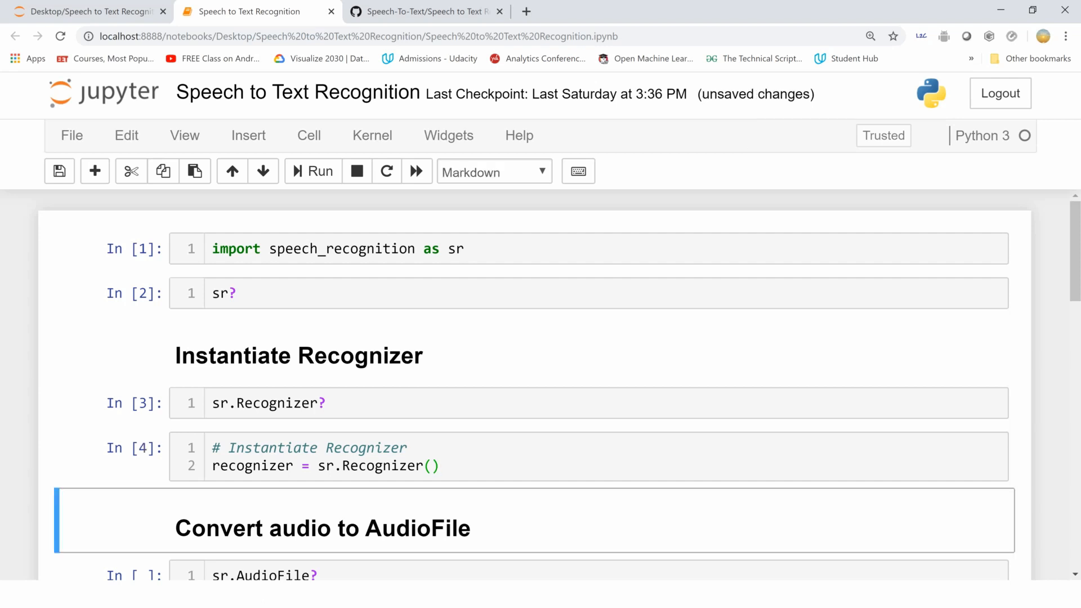
Show the project folder listing with the notebook, good_morning.wav and Hawayein.wav.
{"action": "scroll", "scroll_direction": "down", "scroll_amount": 3}
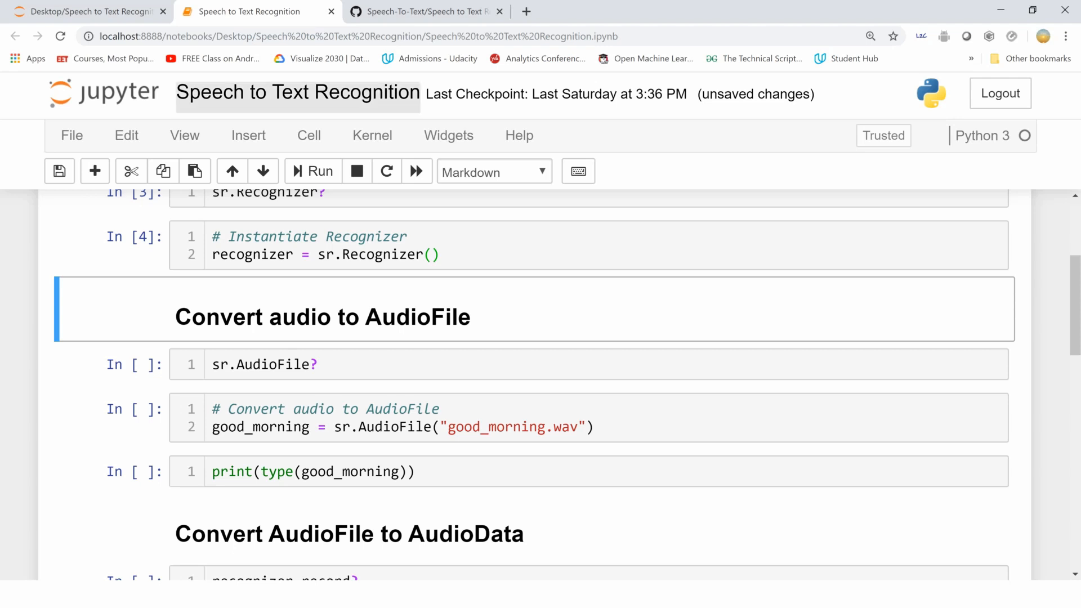
{"action": "mouse_move", "coordinate": [83, 11]}
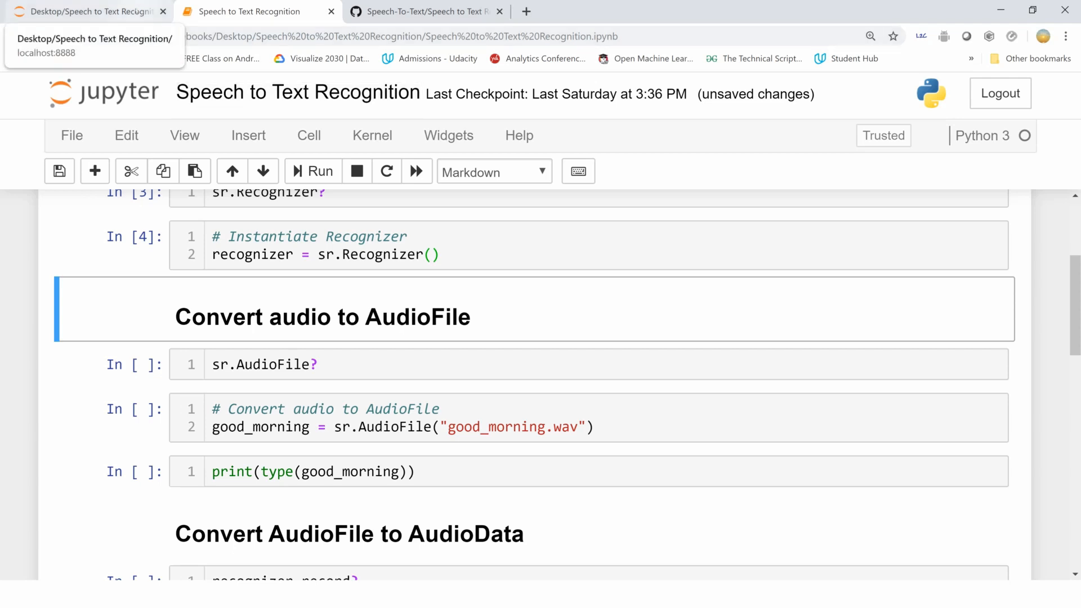
{"action": "left_click", "coordinate": [83, 12]}
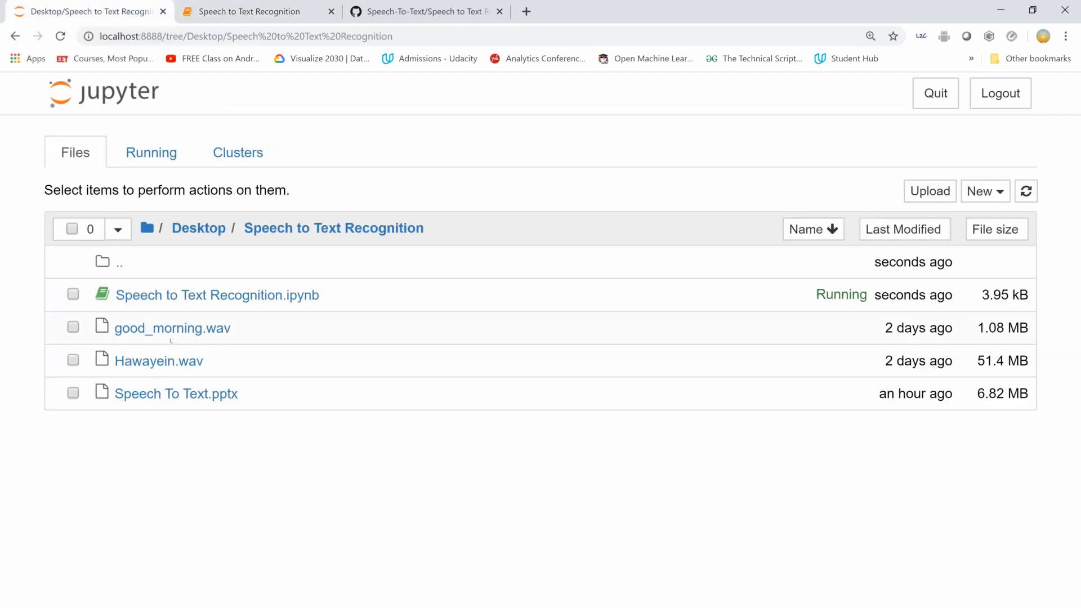
{"action": "mouse_move", "coordinate": [171, 328]}
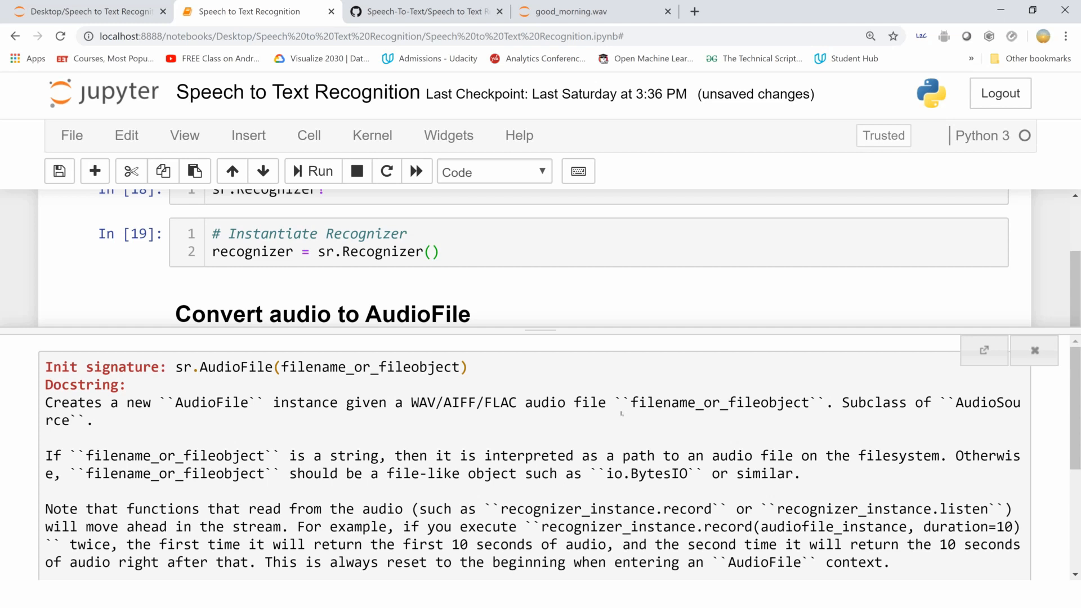
{"action": "mouse_move", "coordinate": [620, 414]}
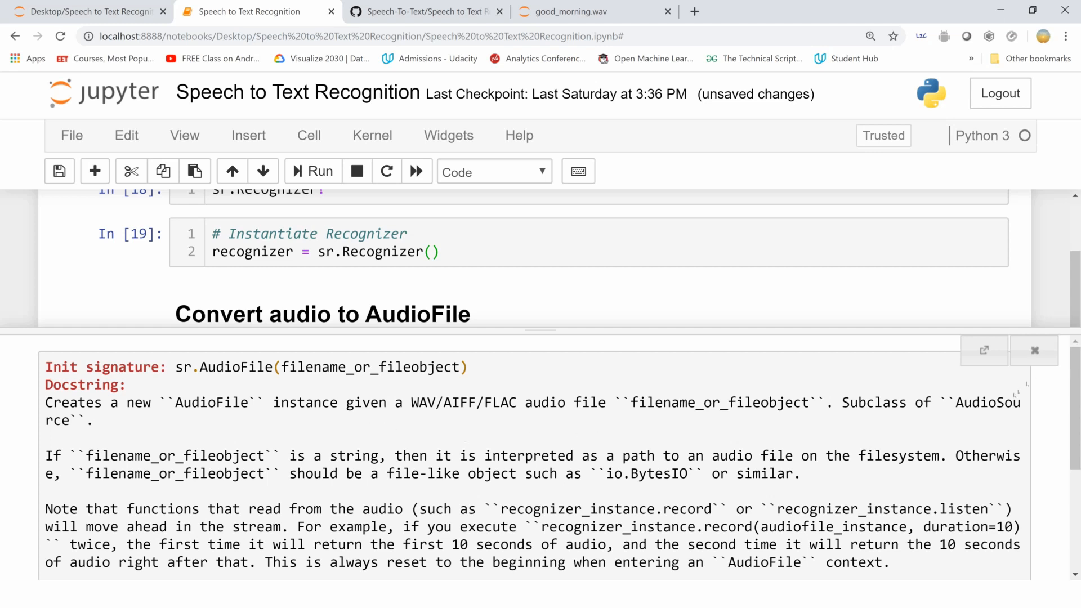
Close the sr.AudioFile help before loading good_morning.wav as an AudioFile.
{"action": "left_click", "coordinate": [1034, 350]}
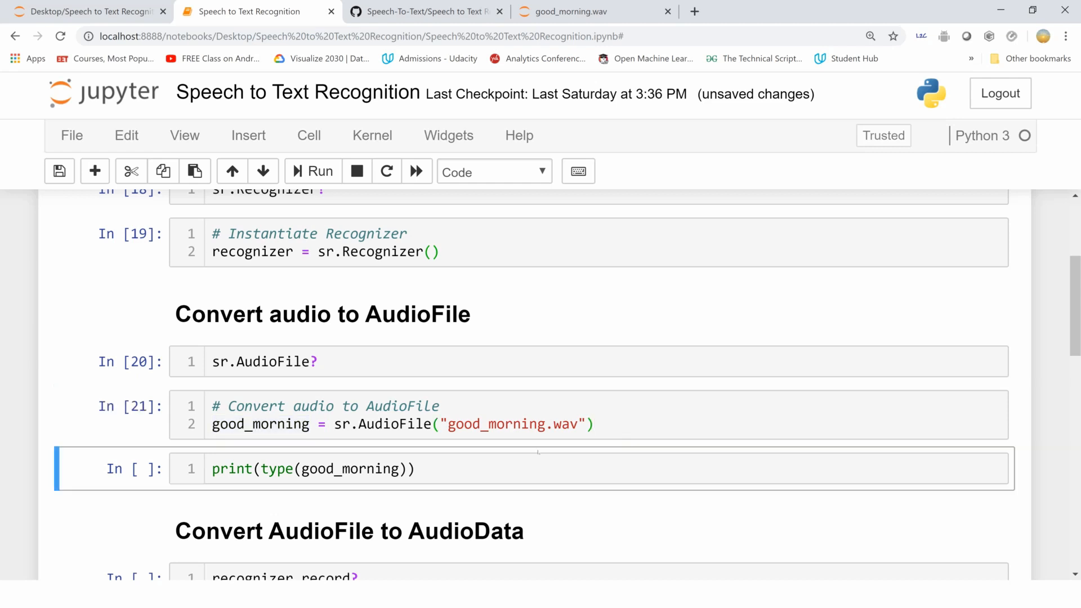
{"action": "mouse_move", "coordinate": [539, 451]}
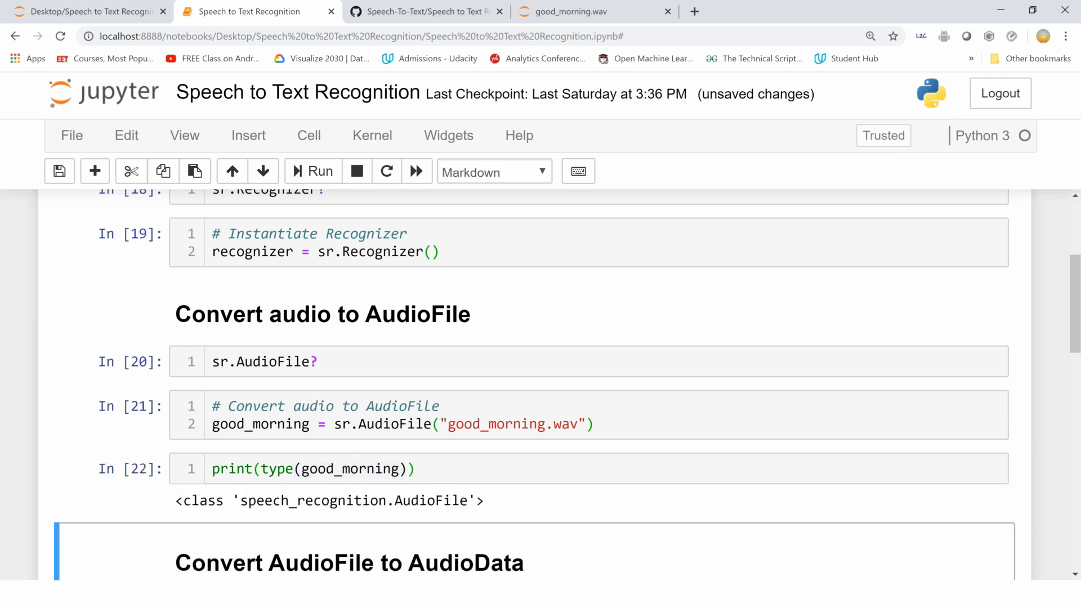
{"action": "double_click", "coordinate": [429, 500]}
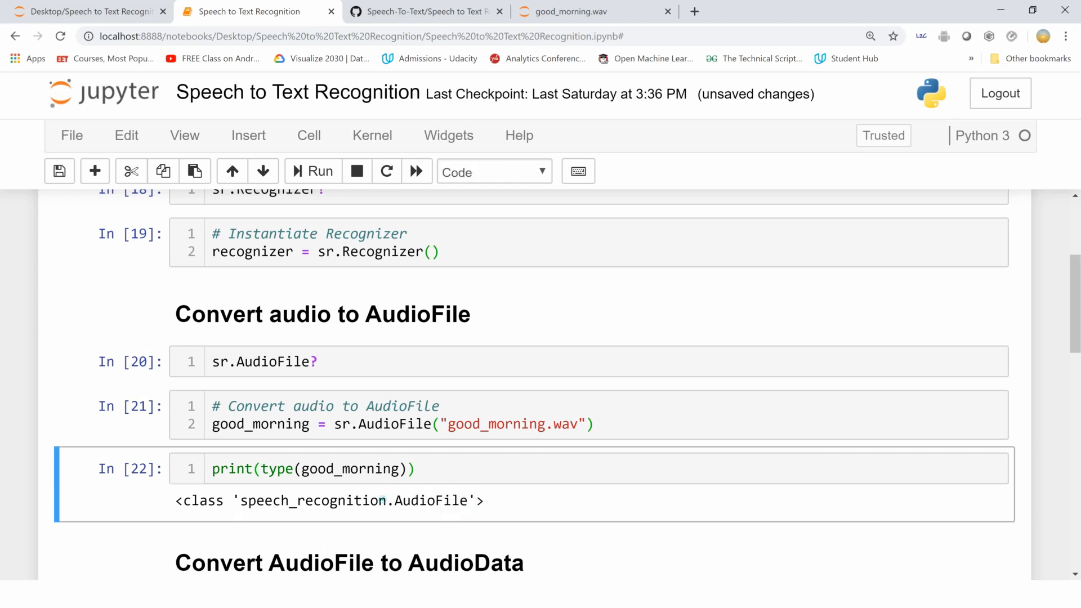
{"action": "double_click", "coordinate": [315, 501]}
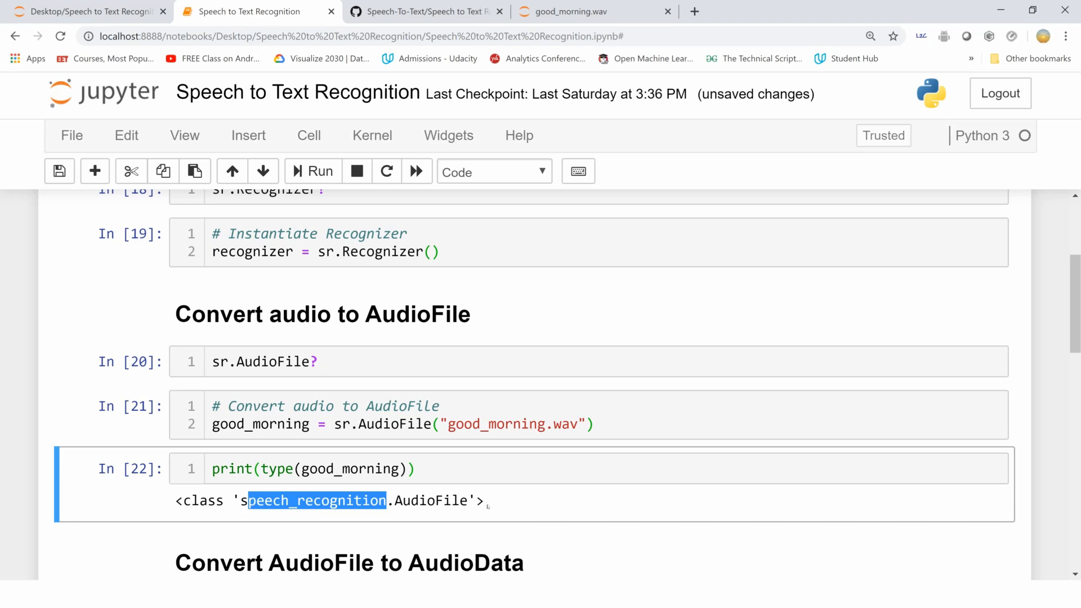
{"action": "scroll", "scroll_direction": "down", "scroll_amount": 3}
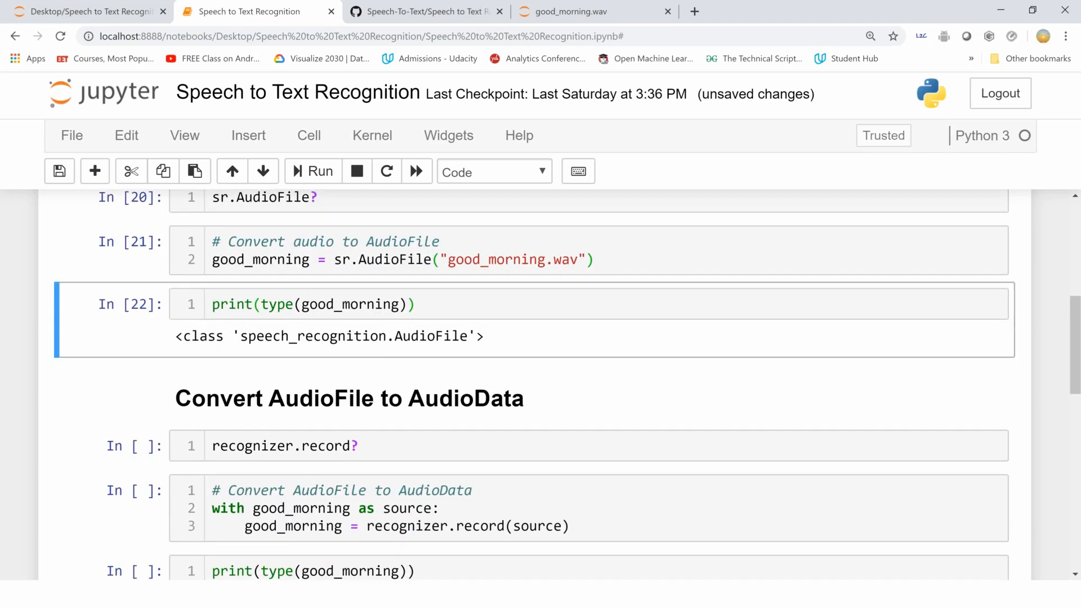
{"action": "scroll", "scroll_direction": "down", "scroll_amount": 3}
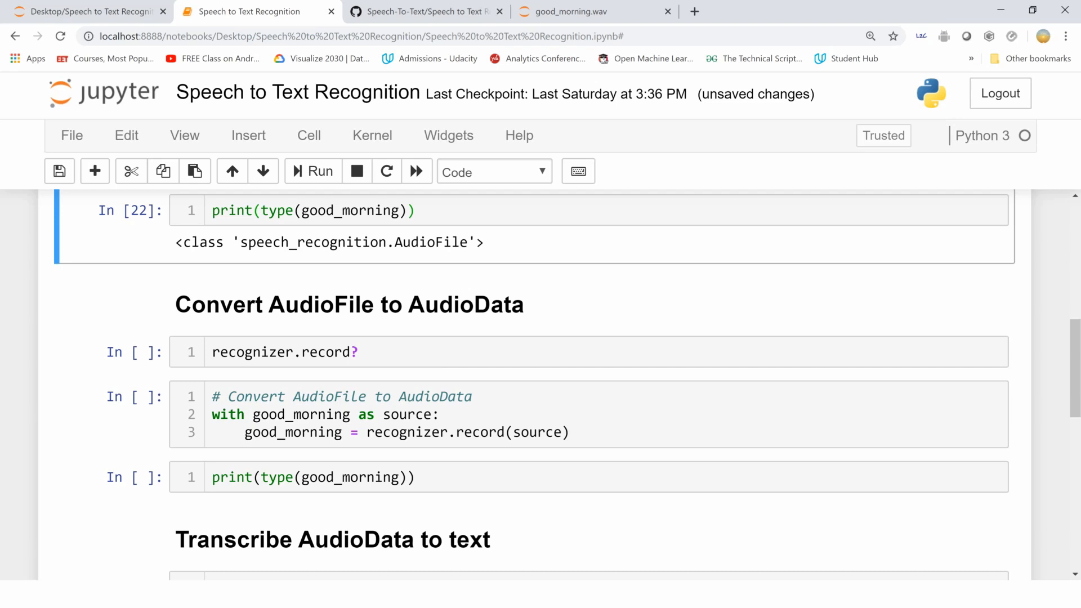
{"action": "double_click", "coordinate": [429, 242]}
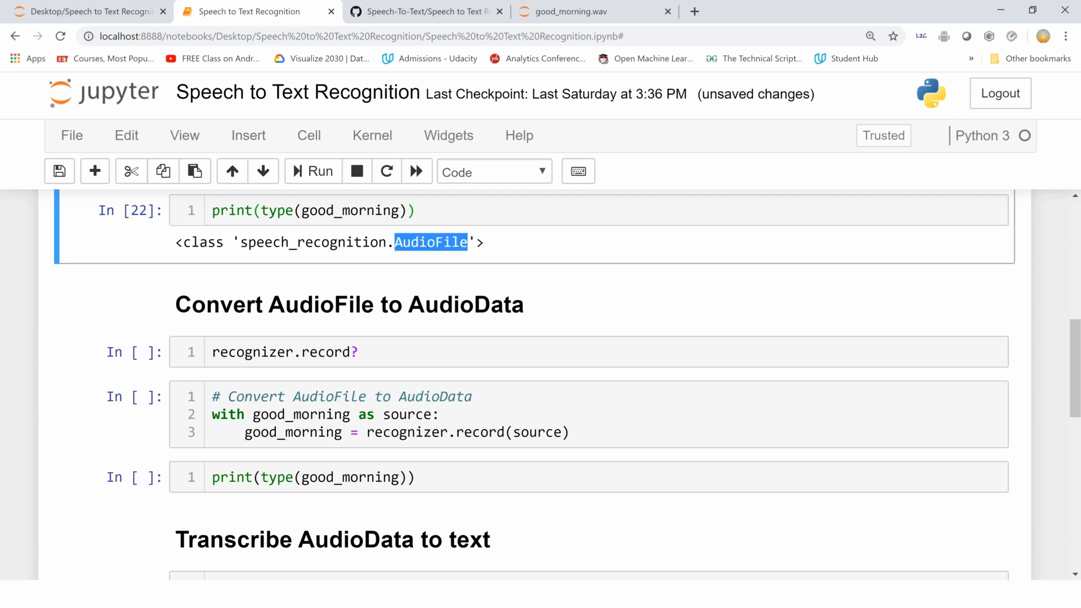
{"action": "left_click", "coordinate": [283, 351]}
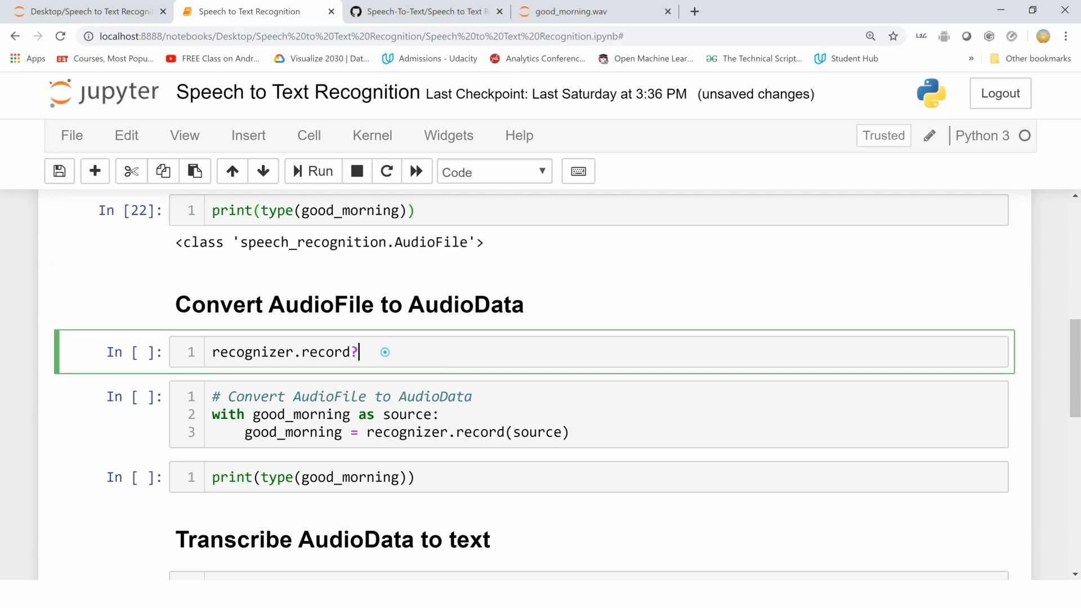
{"action": "mouse_move", "coordinate": [521, 307]}
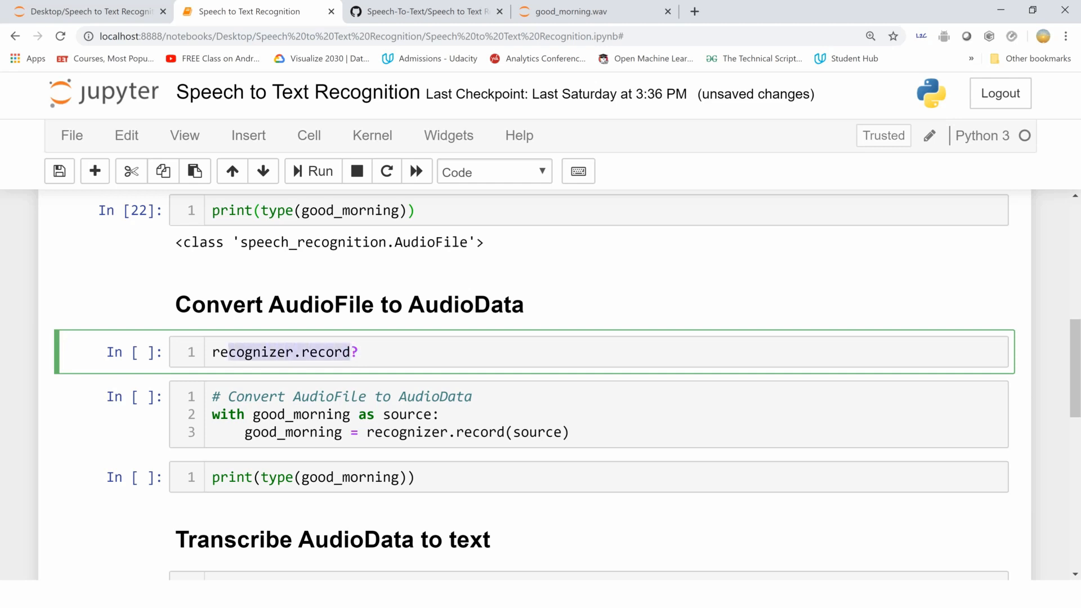
Read the recognizer.record docstring (duration, returned AudioData), then convert good_morning into AudioData.
{"action": "left_click", "coordinate": [315, 171]}
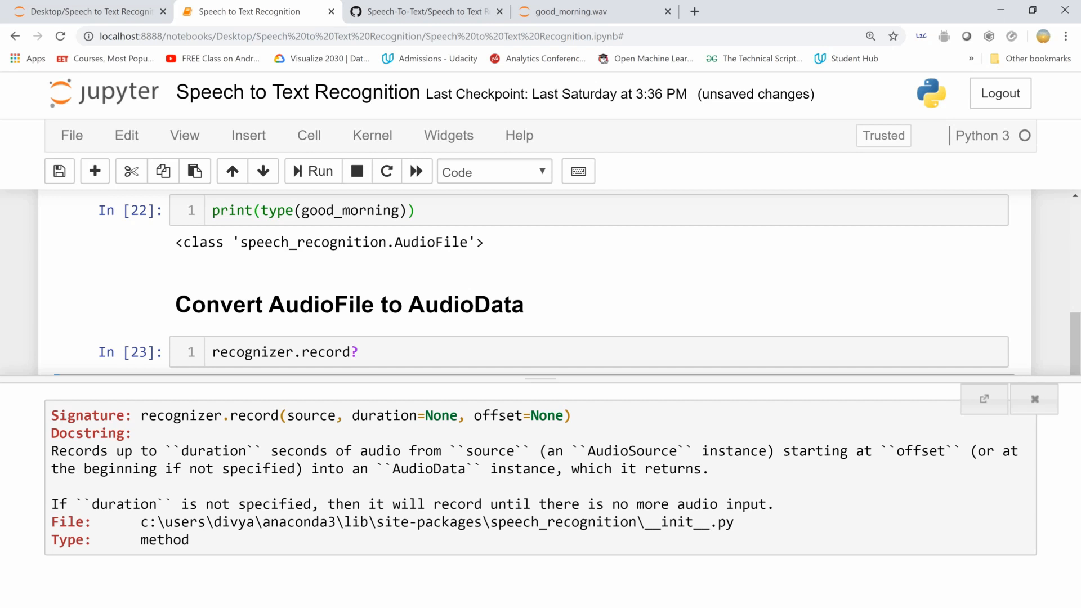
{"action": "double_click", "coordinate": [627, 451]}
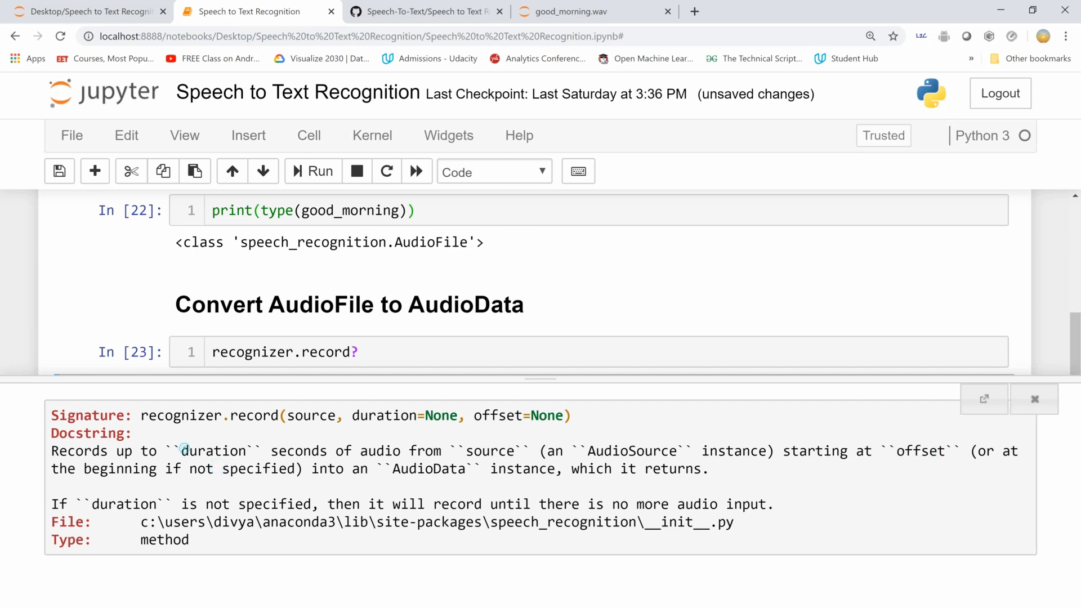
{"action": "double_click", "coordinate": [208, 451]}
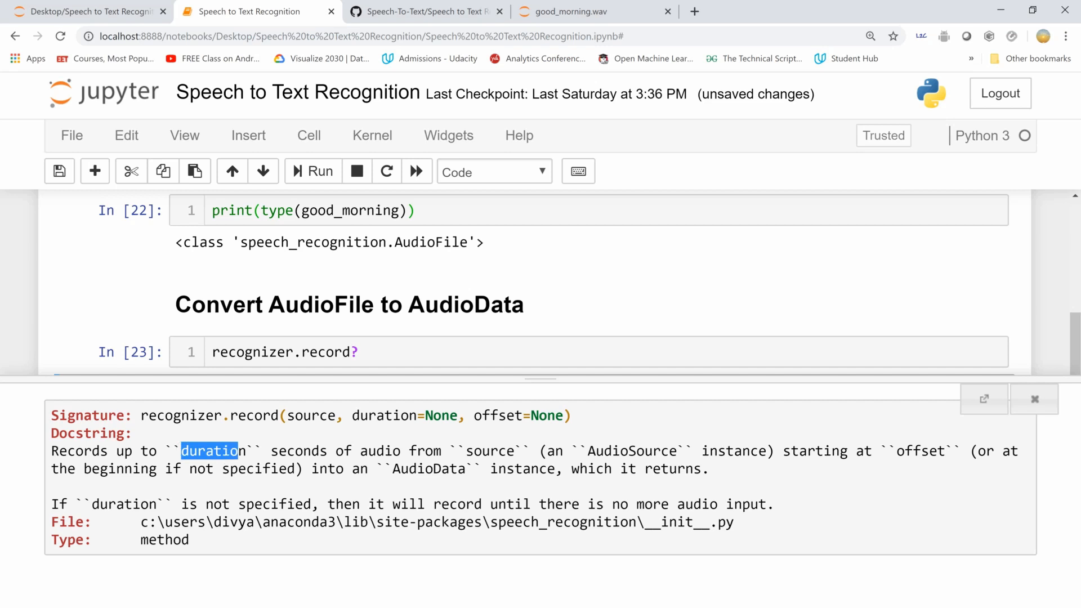
{"action": "double_click", "coordinate": [426, 469]}
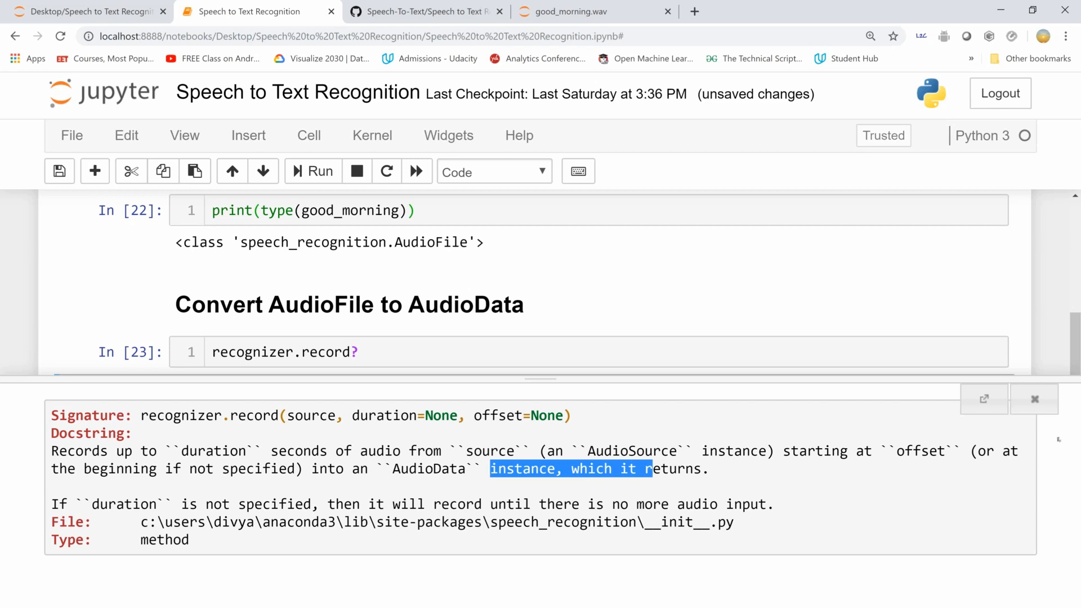
{"action": "left_click", "coordinate": [1034, 399]}
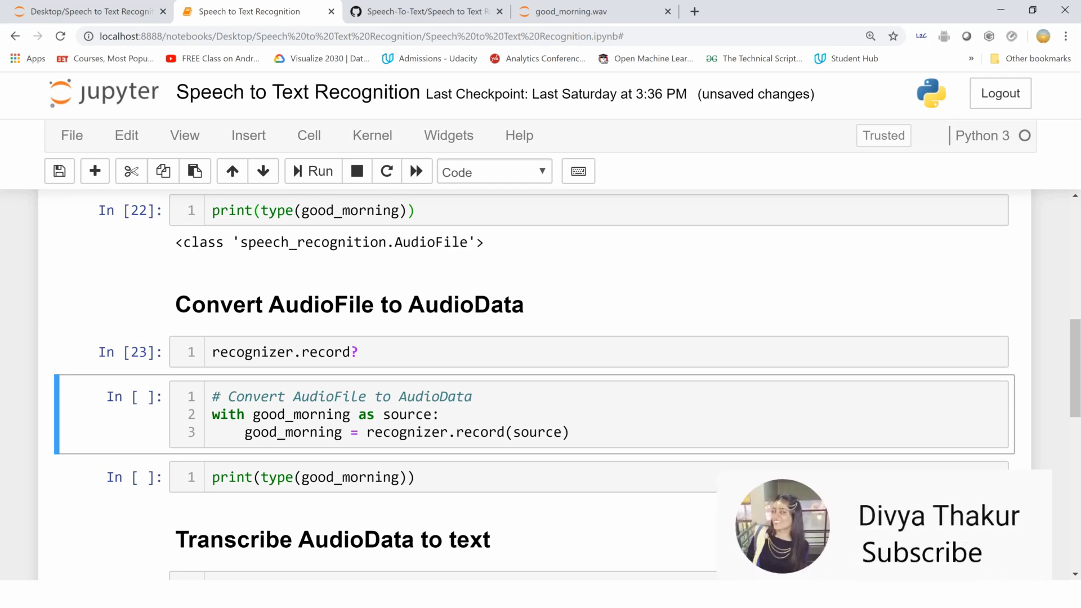
{"action": "left_click", "coordinate": [572, 433]}
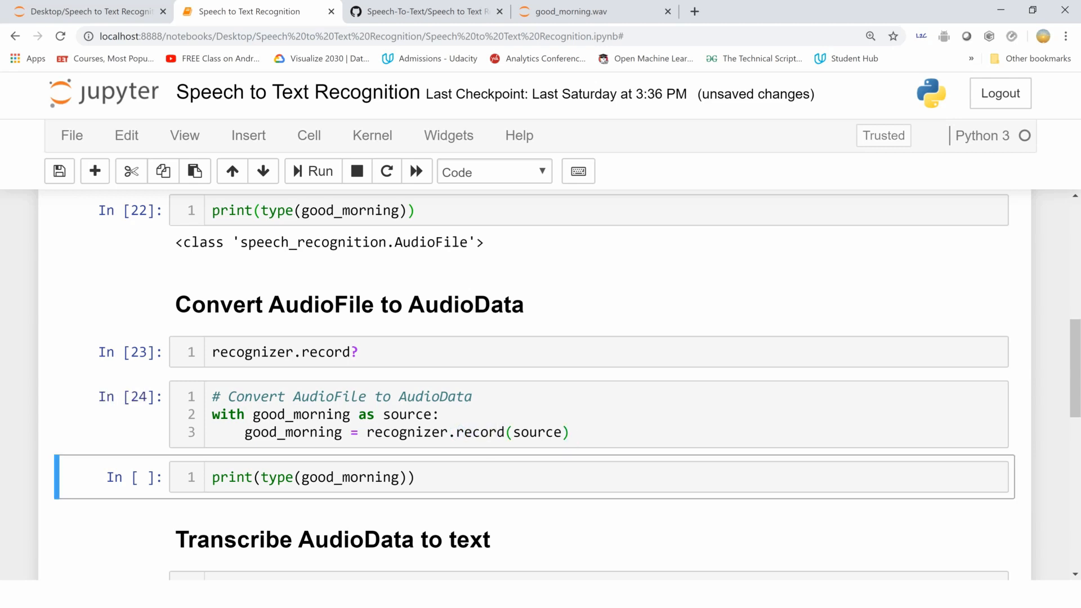
Print good_morning's type as AudioData and read the recognize_google docstring.
{"action": "left_click", "coordinate": [312, 171]}
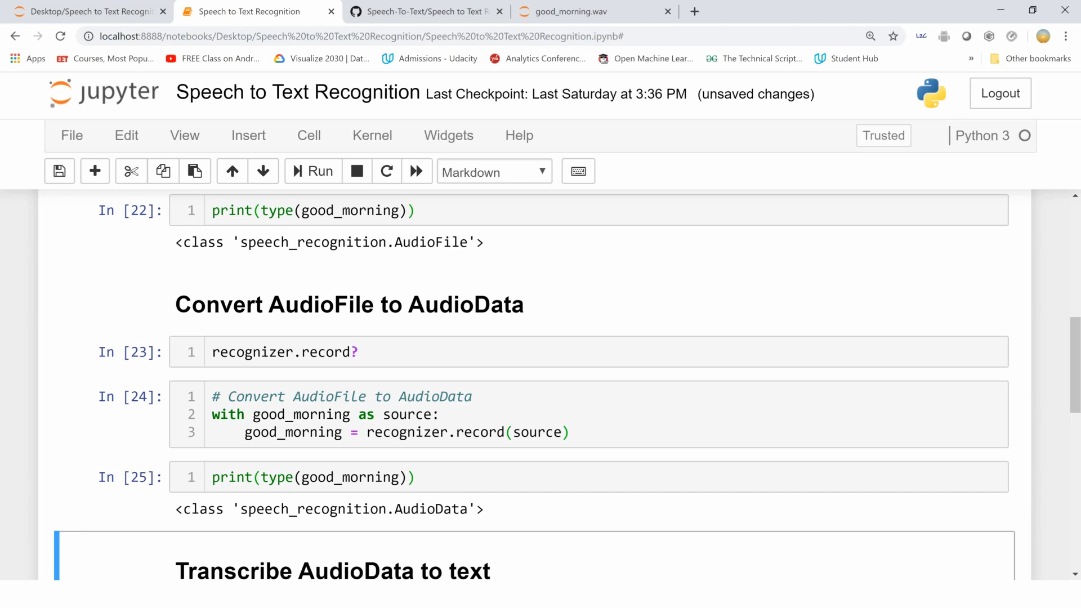
{"action": "scroll", "scroll_direction": "down", "scroll_amount": 3}
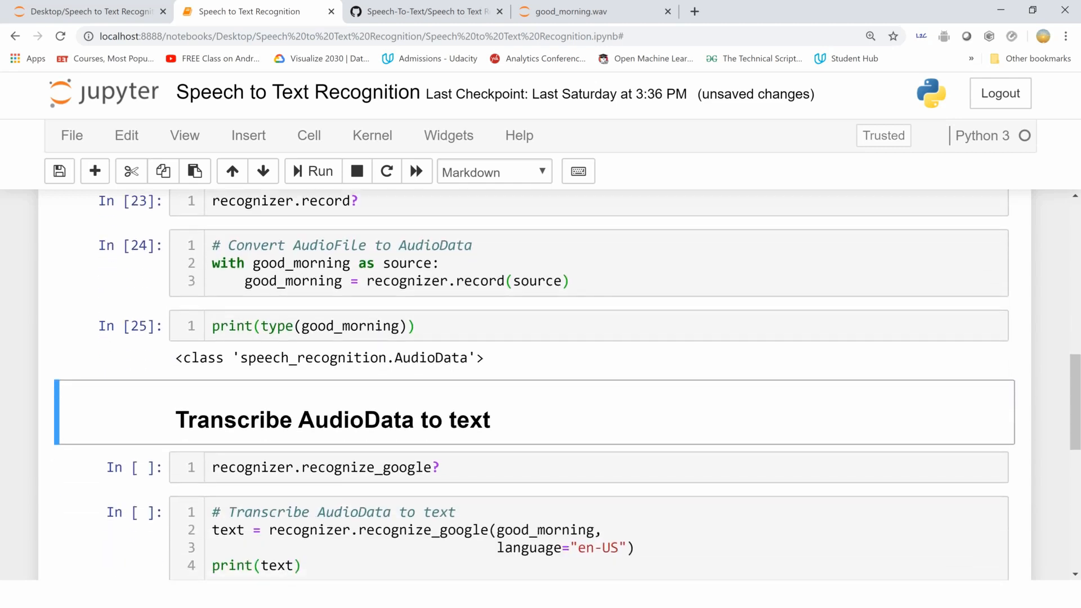
{"action": "scroll", "scroll_direction": "down", "scroll_amount": 3}
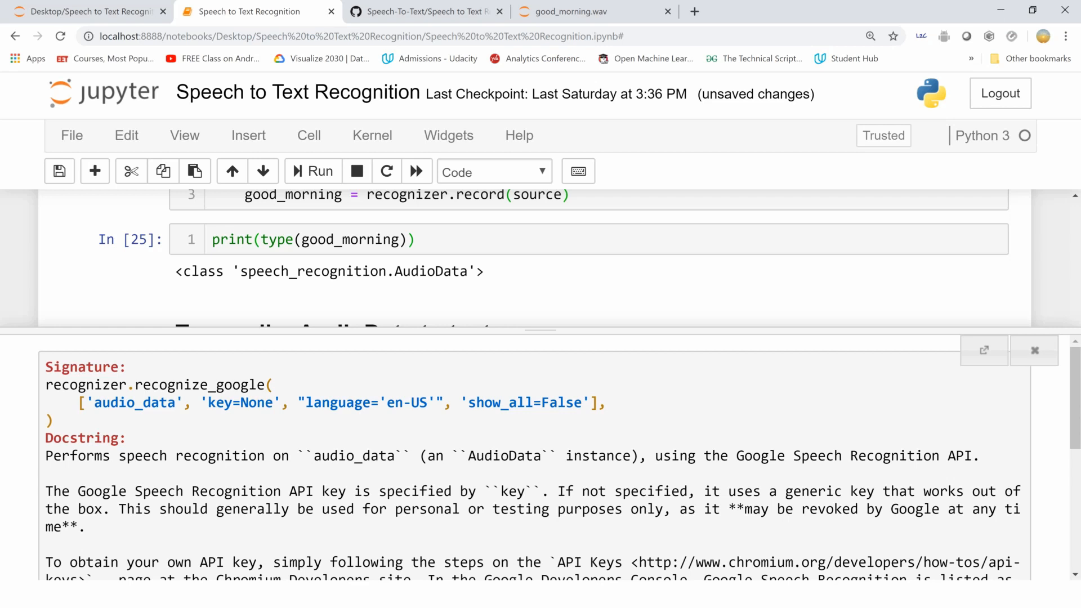
{"action": "double_click", "coordinate": [504, 456]}
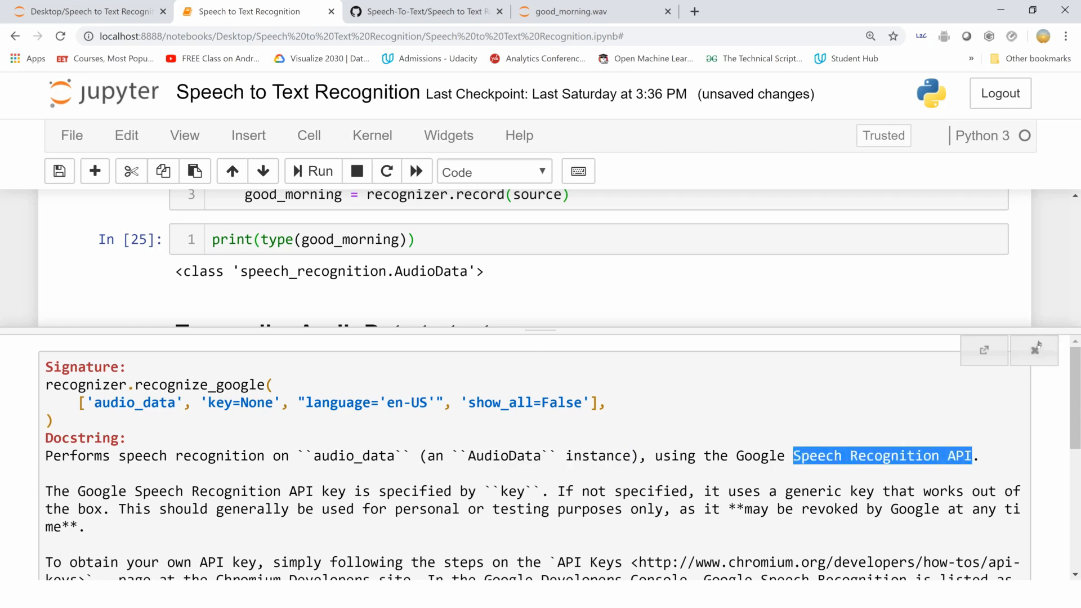
Transcribe good_morning with recognize_google (en-US), printing 'good morning I am doing good how about you'.
{"action": "left_click", "coordinate": [1034, 349]}
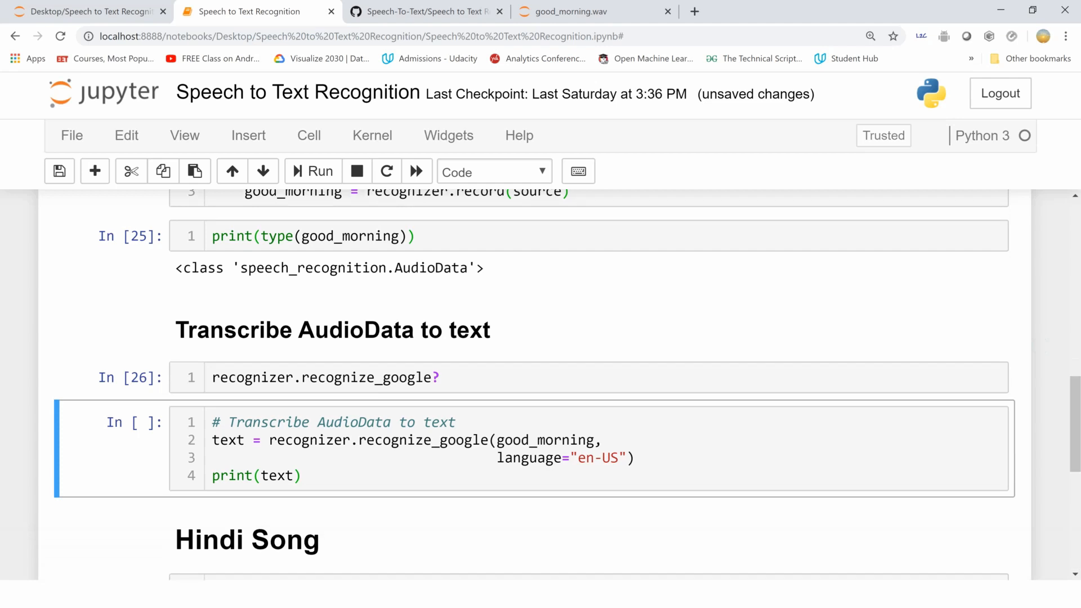
{"action": "scroll", "scroll_direction": "down", "scroll_amount": 3}
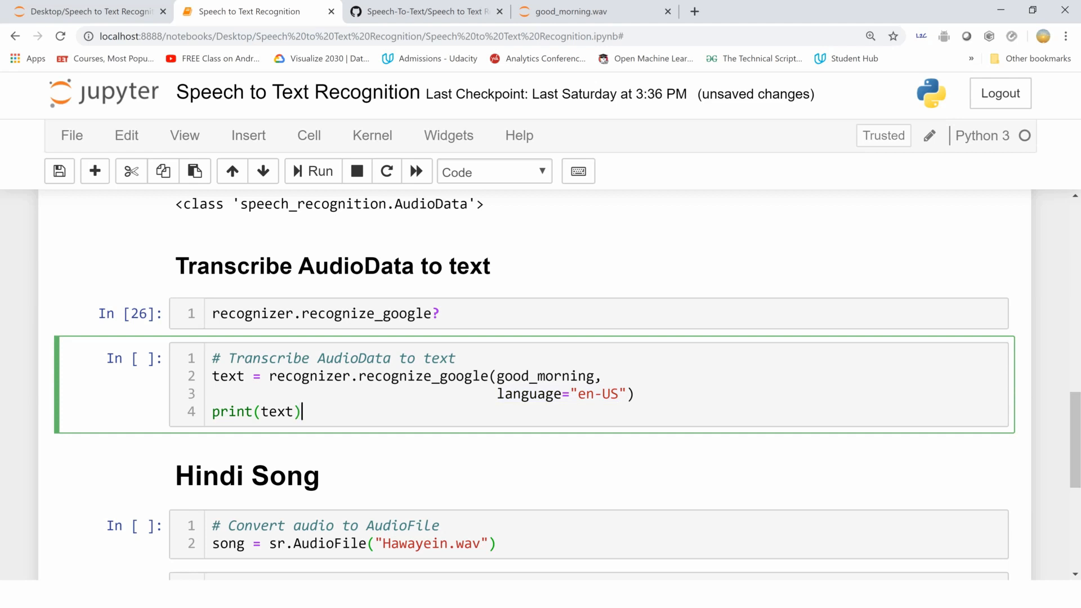
{"action": "left_click", "coordinate": [312, 171]}
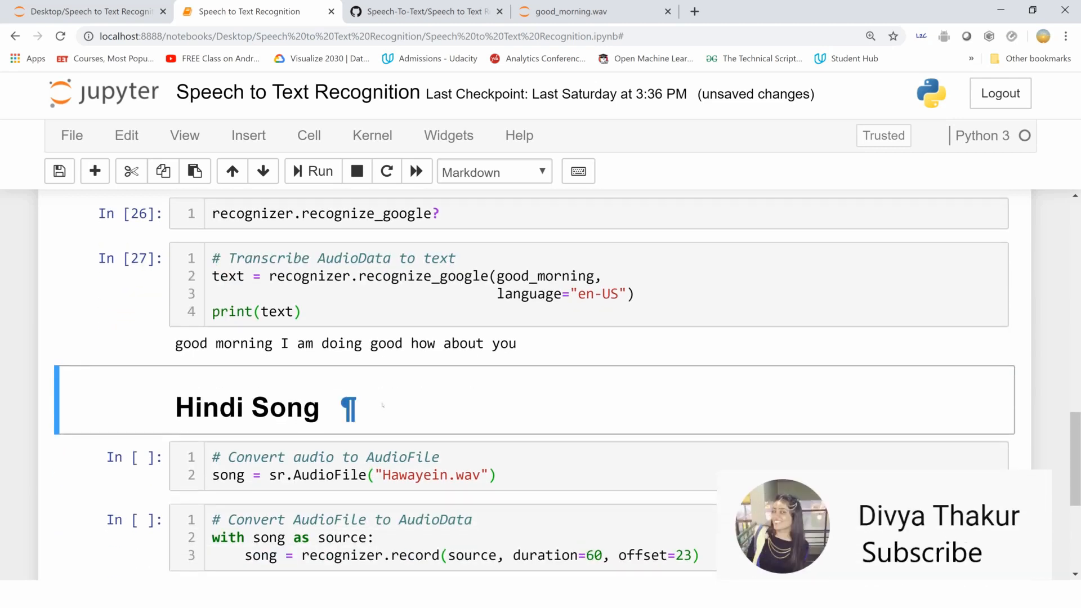
Open Hawayein.wav from the project folder in its own browser tab.
{"action": "scroll", "scroll_direction": "down", "scroll_amount": 3}
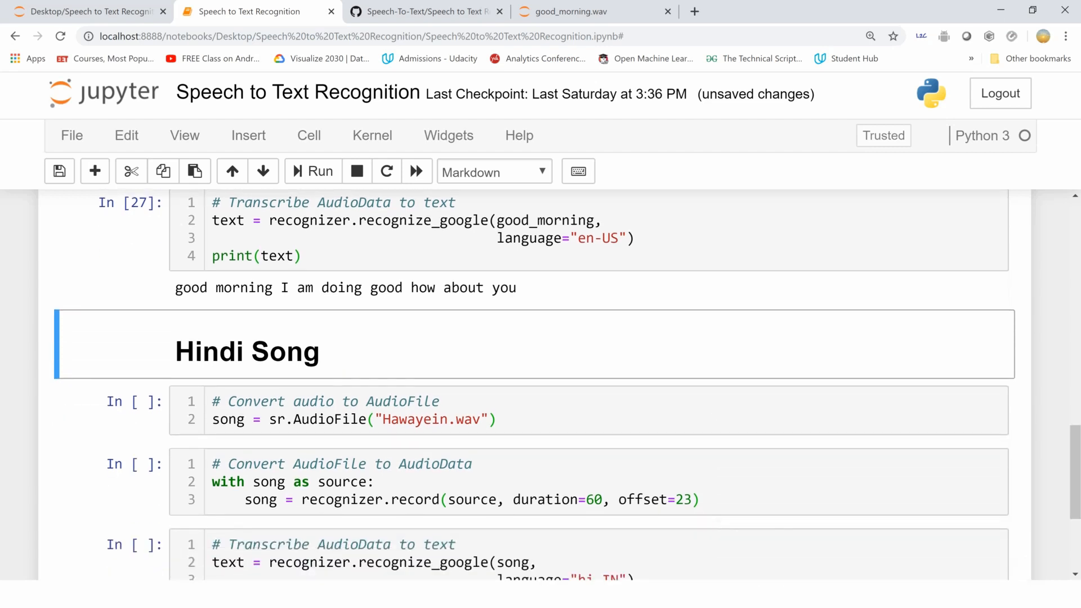
{"action": "scroll", "scroll_direction": "down", "scroll_amount": 3}
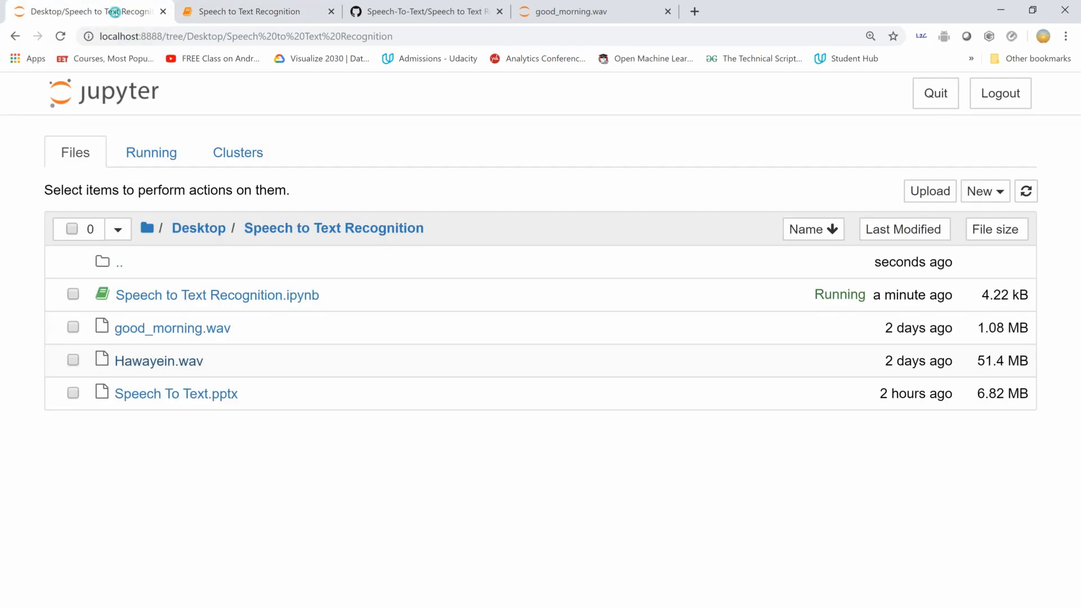
{"action": "mouse_move", "coordinate": [157, 361]}
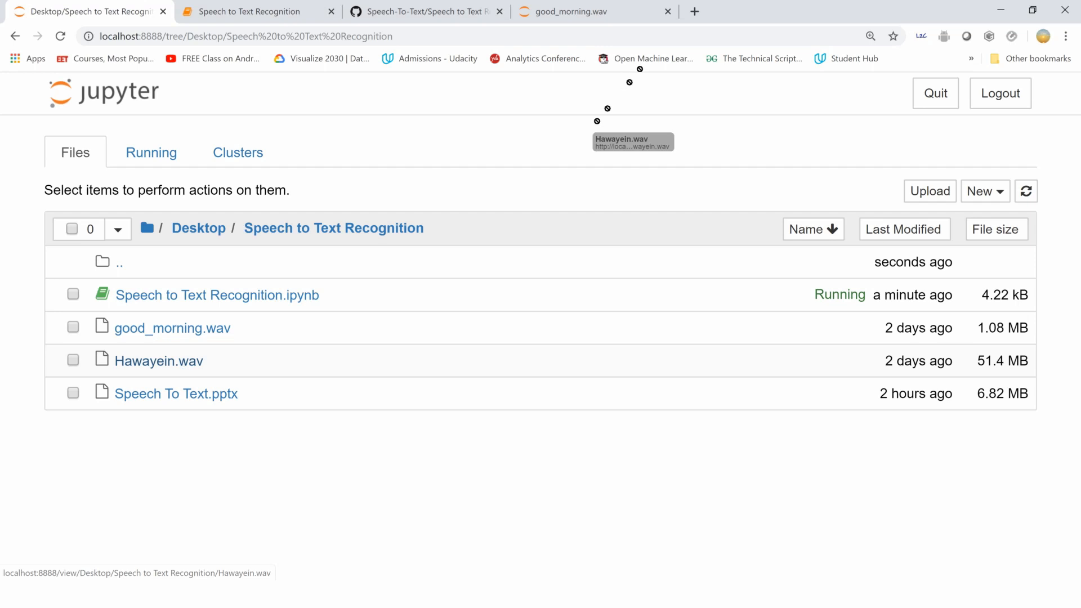
{"action": "left_click", "coordinate": [157, 360]}
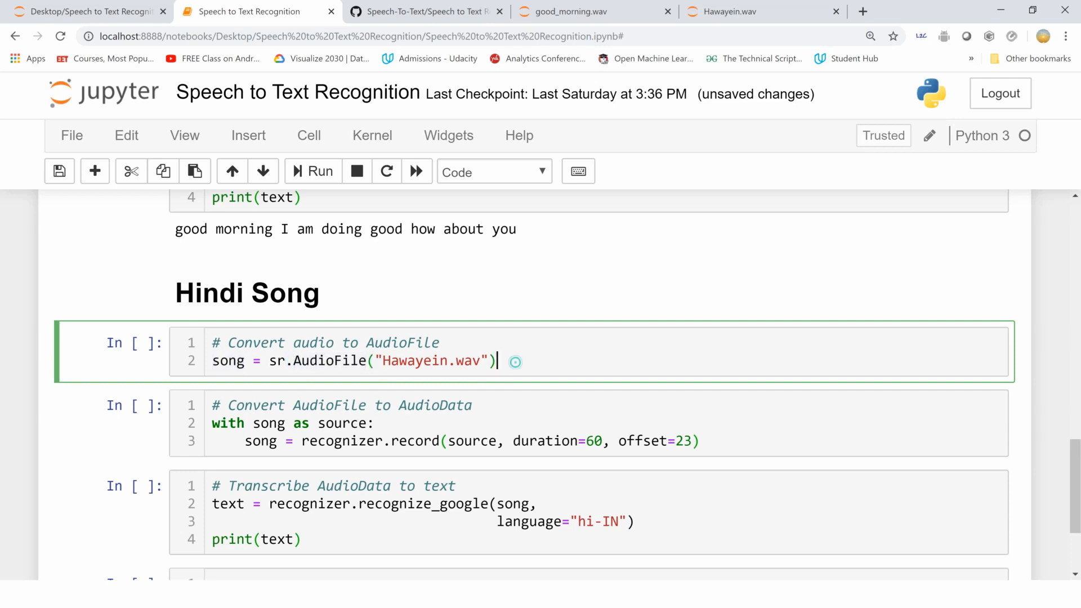
Load Hawayein.wav as an AudioFile and record 60 seconds of it starting at offset 23.
{"action": "left_click", "coordinate": [312, 171]}
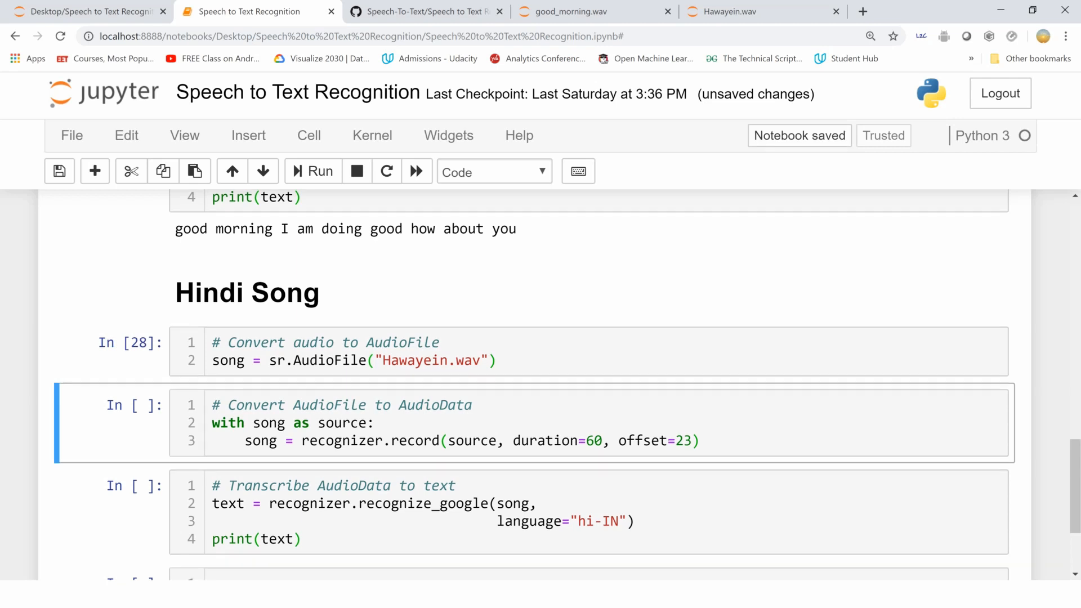
{"action": "scroll", "scroll_direction": "down", "scroll_amount": 3}
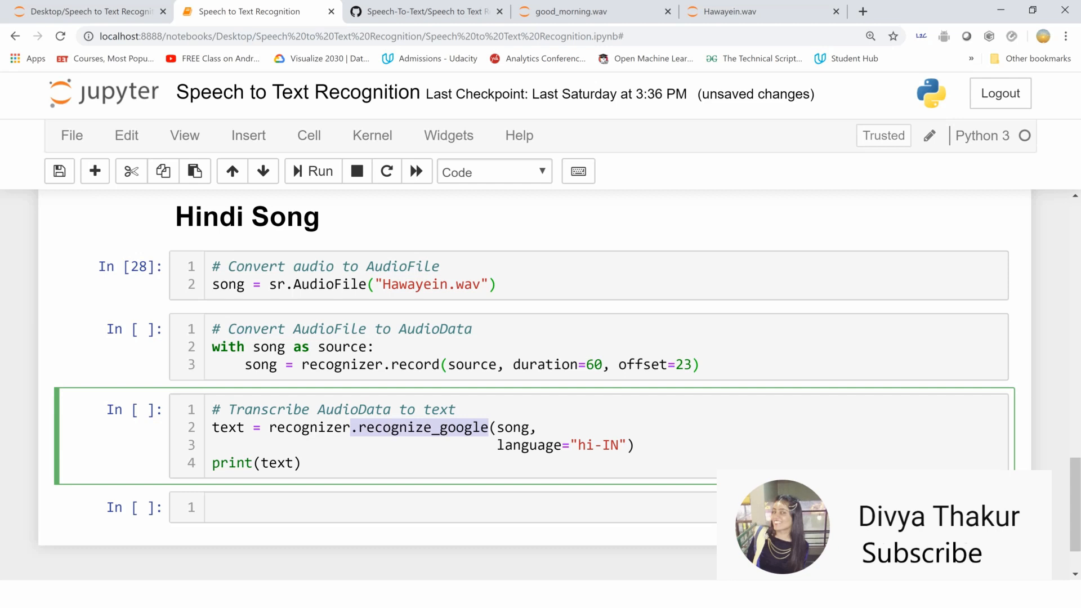
{"action": "left_click", "coordinate": [483, 347]}
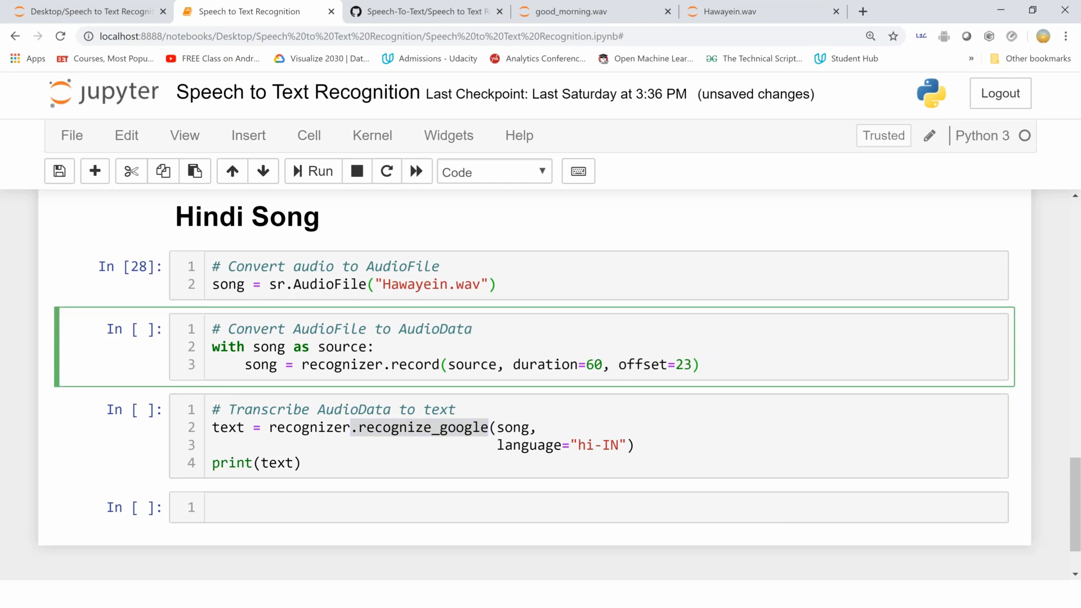
{"action": "left_click", "coordinate": [698, 365]}
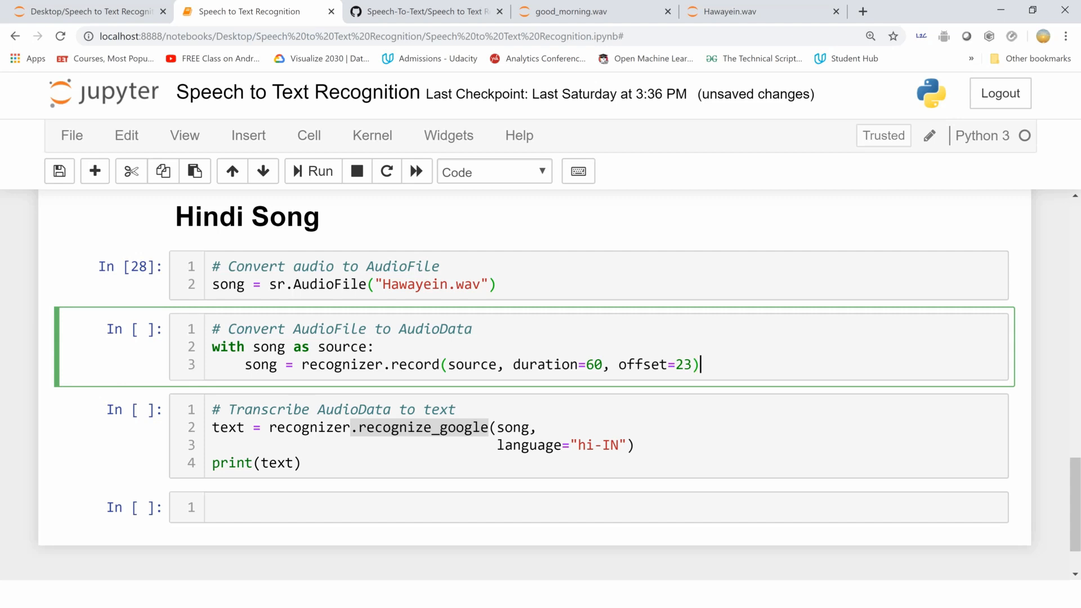
{"action": "left_click", "coordinate": [302, 365]}
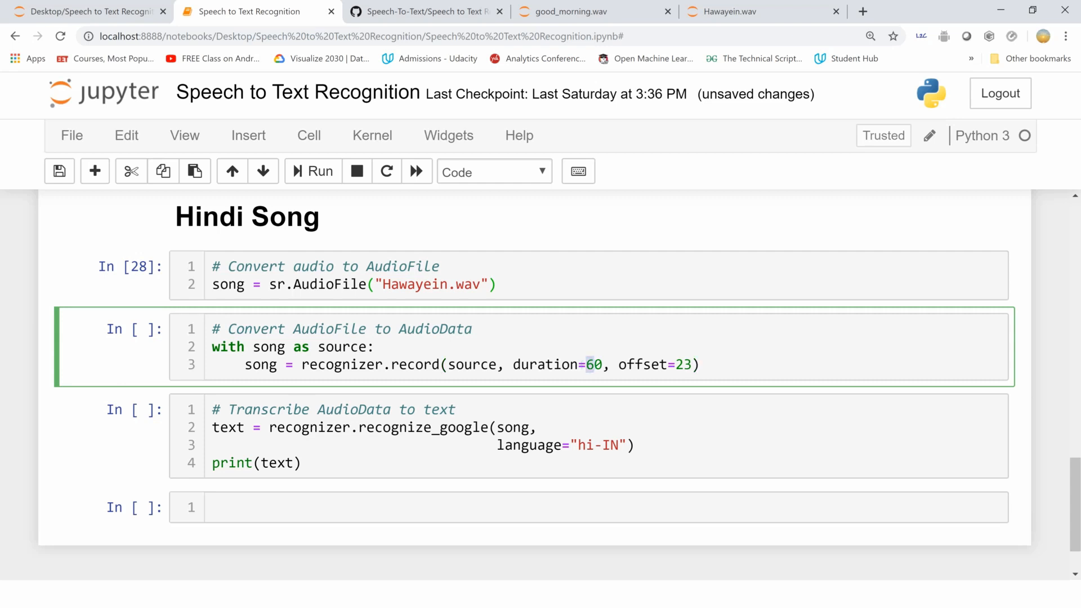
{"action": "left_click", "coordinate": [702, 365]}
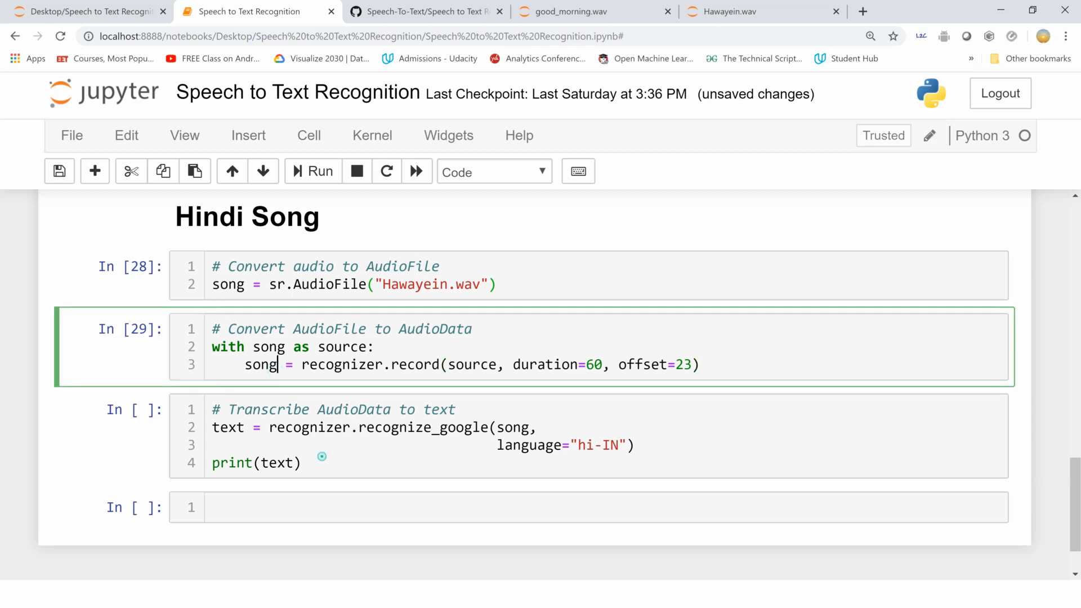
Transcribe the song's AudioData with recognize_google set to hi-IN.
{"action": "left_click", "coordinate": [483, 435]}
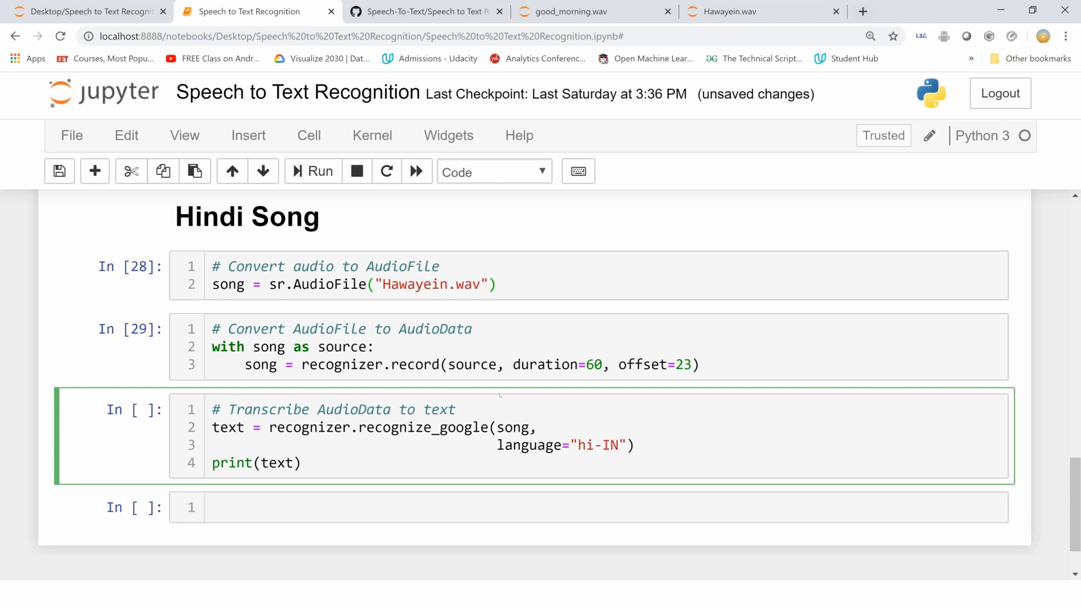
{"action": "left_click", "coordinate": [312, 171]}
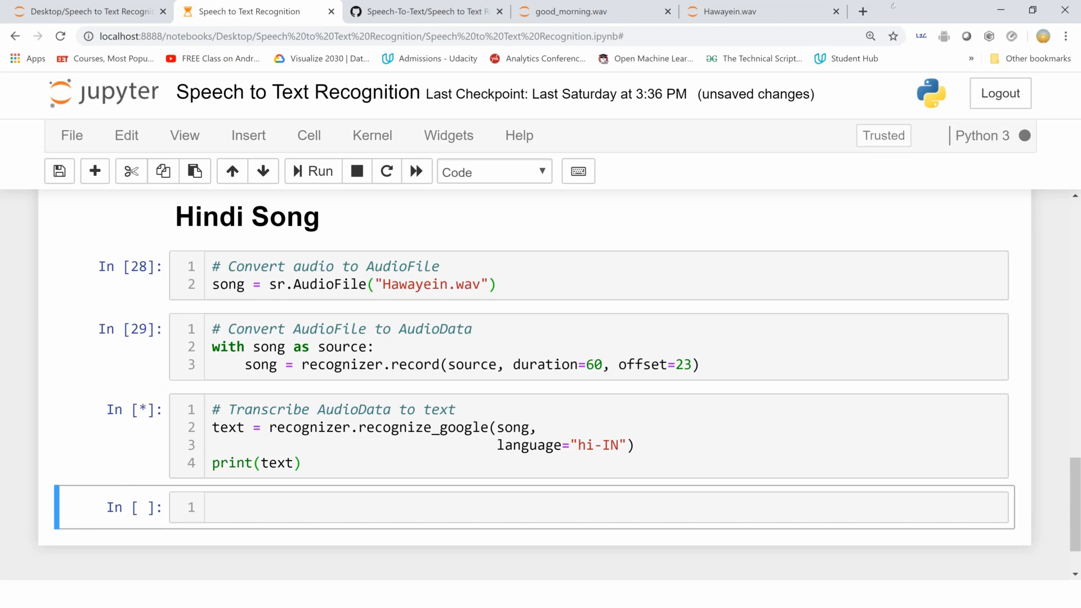
Search "google text to speech language support" in a new tab and reach the Cloud Language support page.
{"action": "left_click", "coordinate": [863, 12]}
{"action": "type", "text": "goog"}
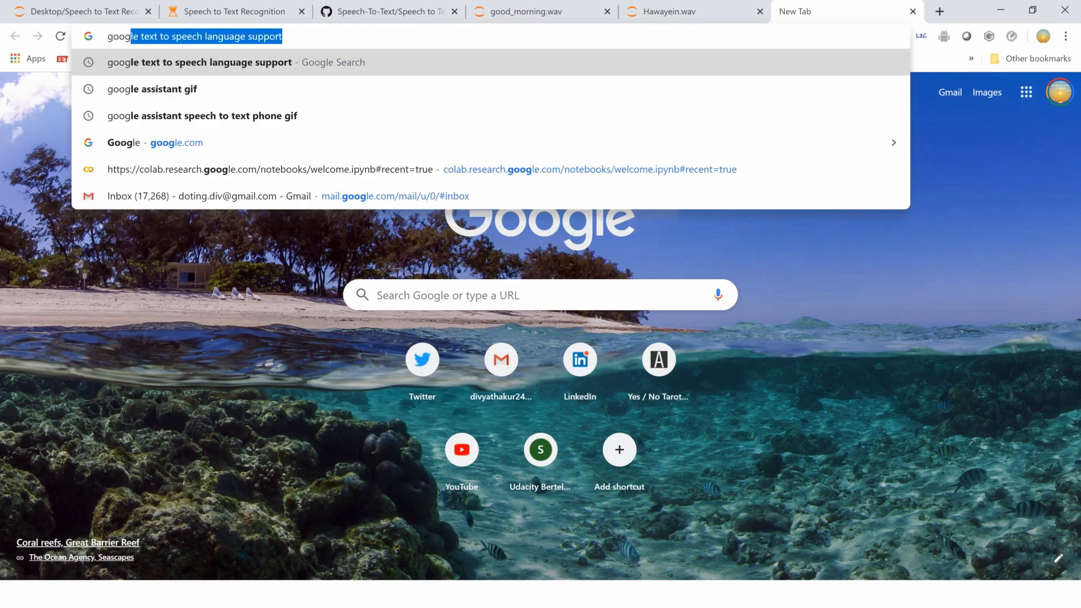
{"action": "key", "text": "Return"}
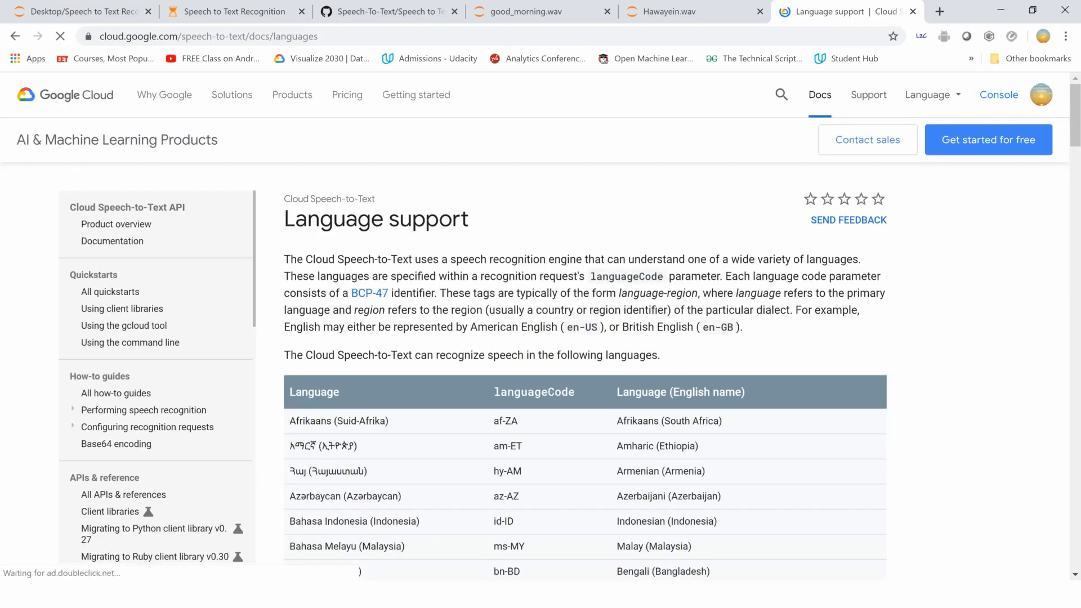
{"action": "scroll", "scroll_direction": "down", "scroll_amount": 3}
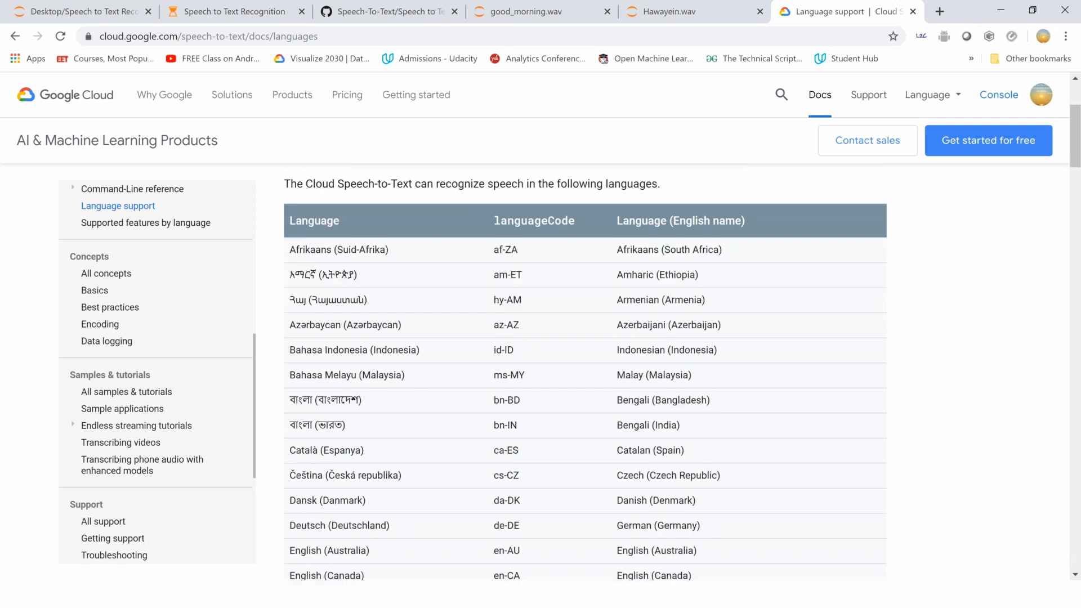
{"action": "scroll", "scroll_direction": "down", "scroll_amount": 3}
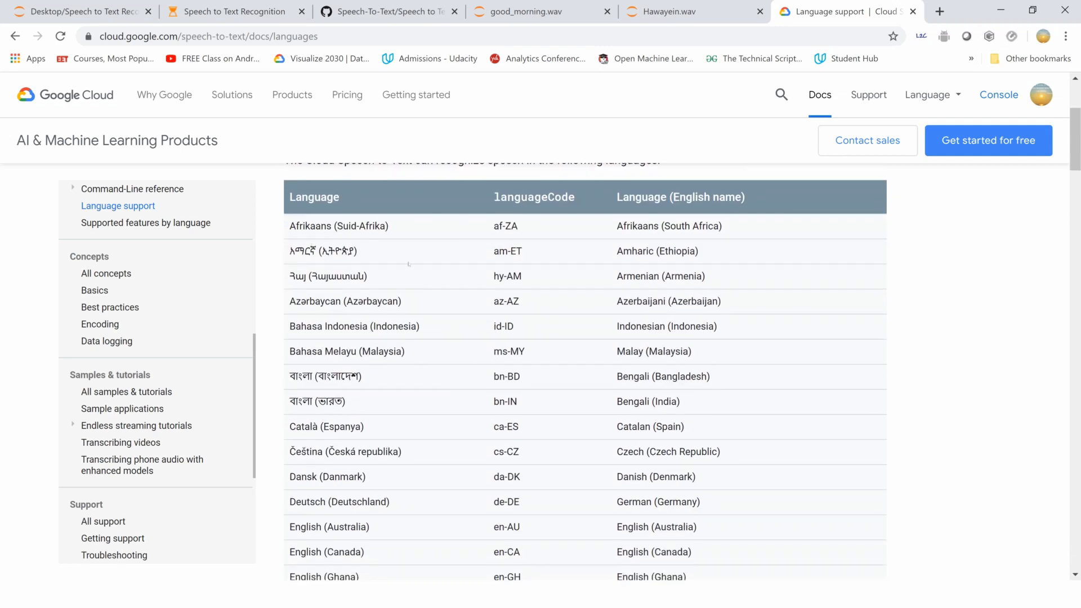
{"action": "scroll", "scroll_direction": "down", "scroll_amount": 3}
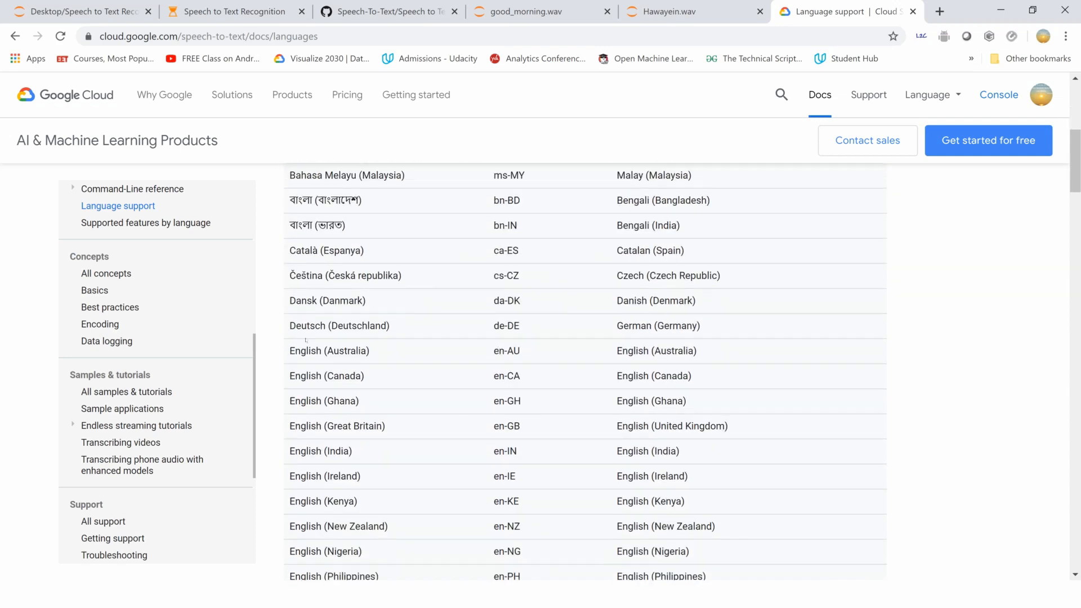
{"action": "scroll", "scroll_direction": "down", "scroll_amount": 3}
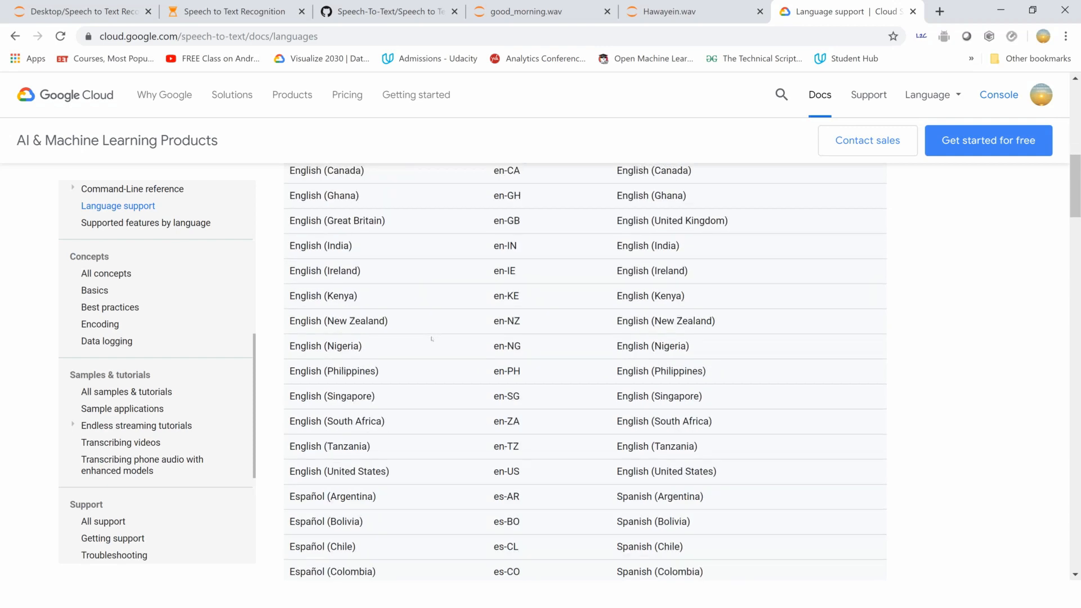
{"action": "scroll", "scroll_direction": "down", "scroll_amount": 3}
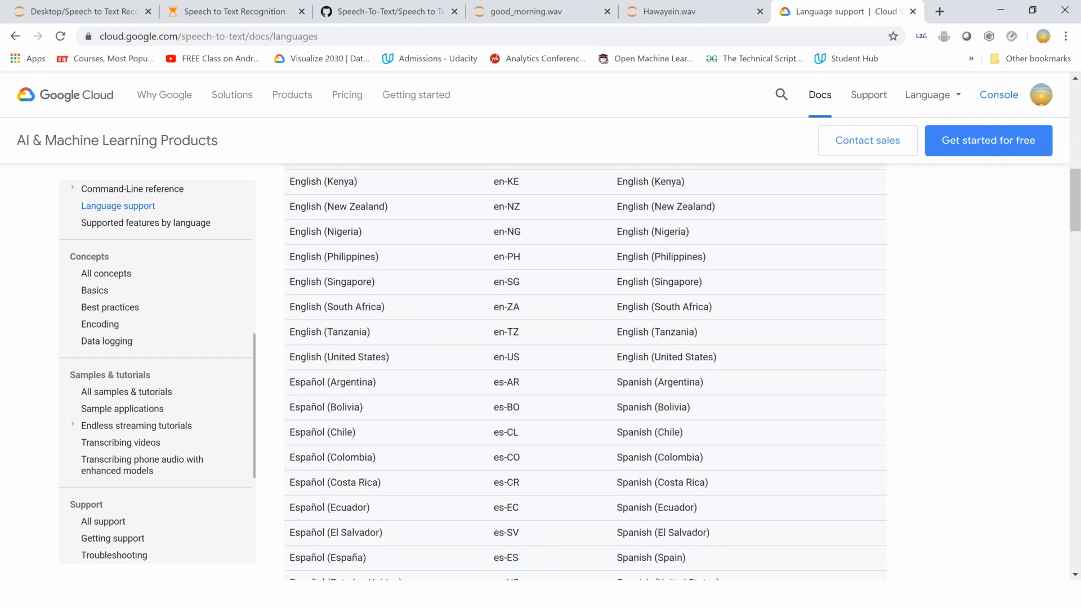
Scroll through the table of supported languages and their language codes.
{"action": "scroll", "scroll_direction": "down", "scroll_amount": 3}
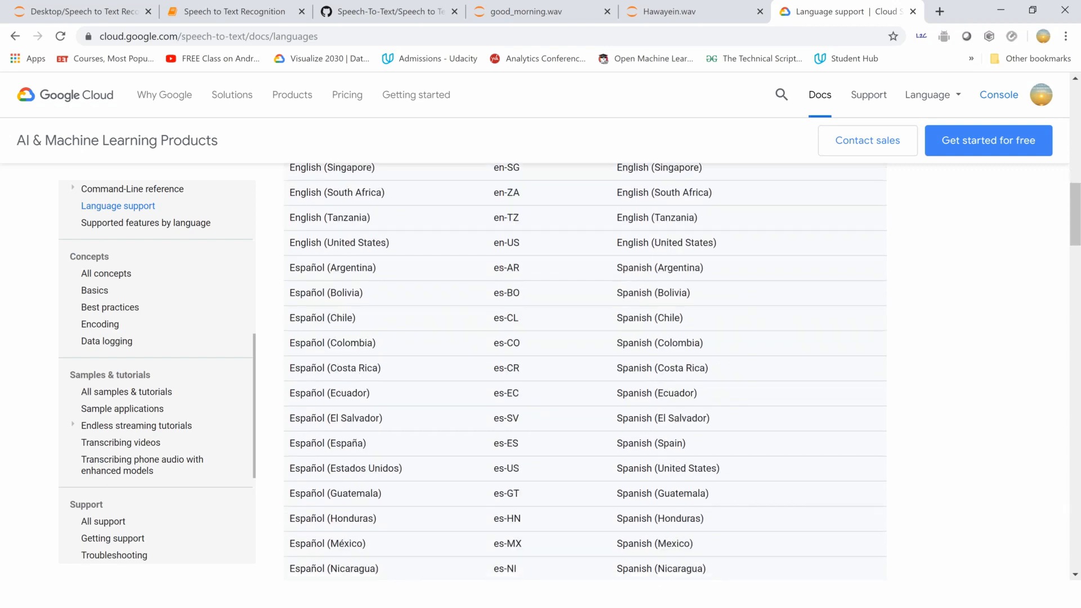
{"action": "scroll", "scroll_direction": "down", "scroll_amount": 3}
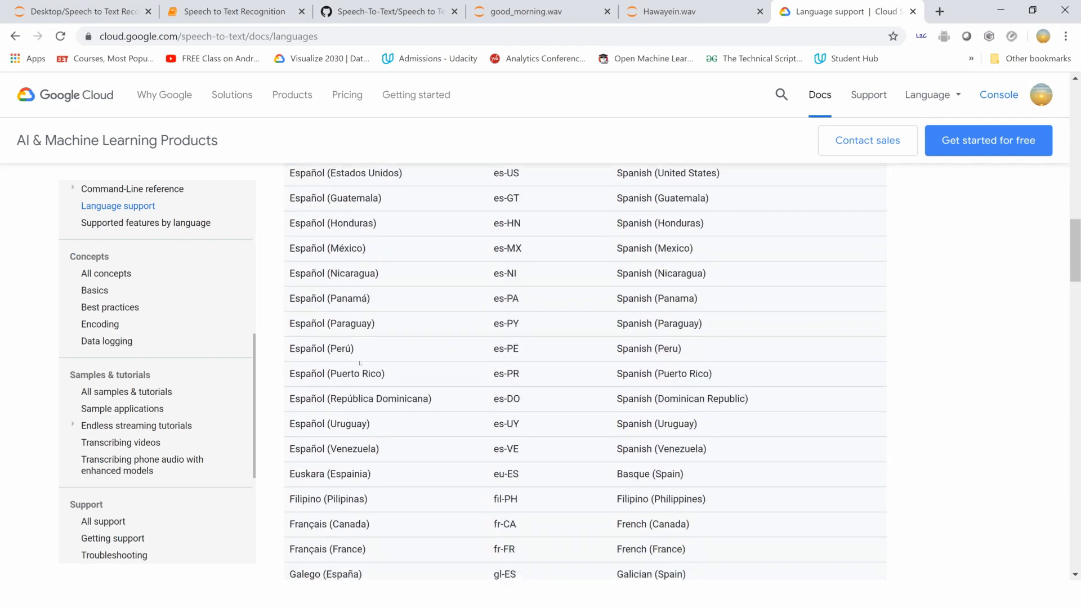
{"action": "scroll", "scroll_direction": "down", "scroll_amount": 3}
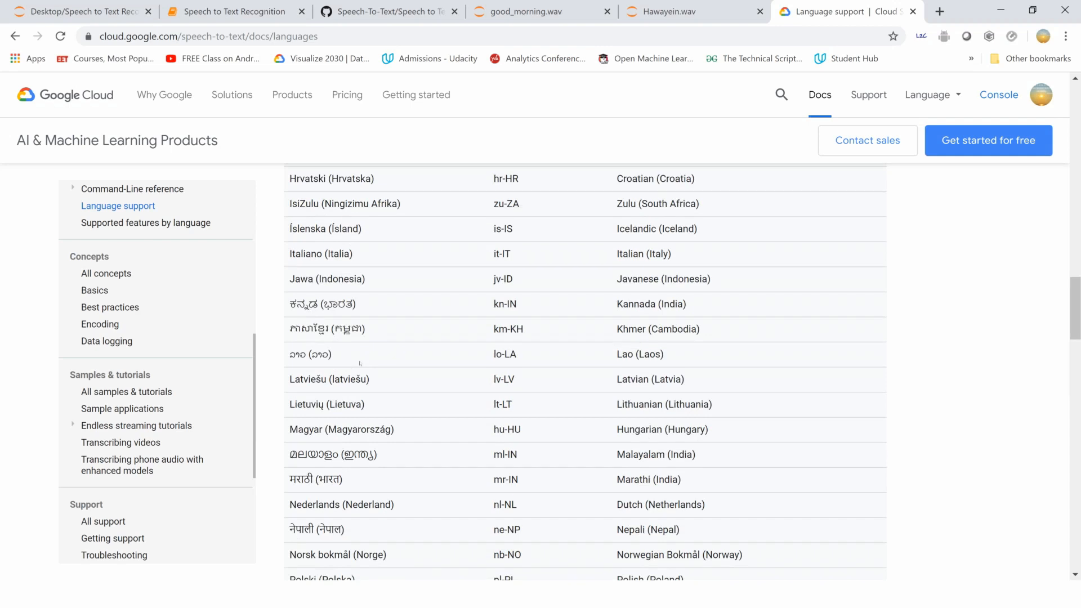
{"action": "scroll", "scroll_direction": "down", "scroll_amount": 3}
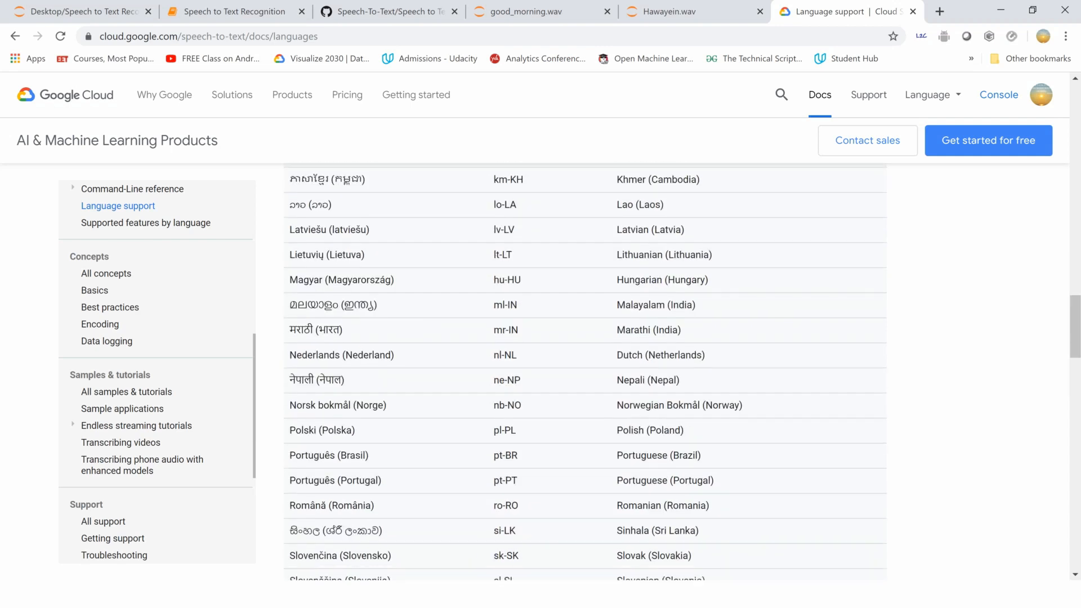
{"action": "scroll", "scroll_direction": "down", "scroll_amount": 3}
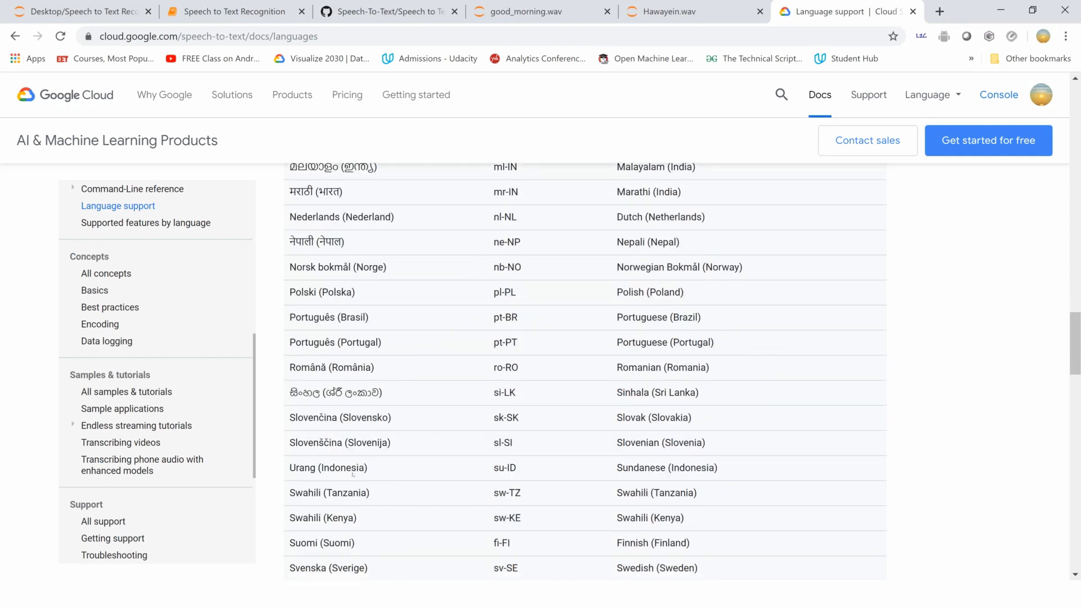
{"action": "scroll", "scroll_direction": "down", "scroll_amount": 3}
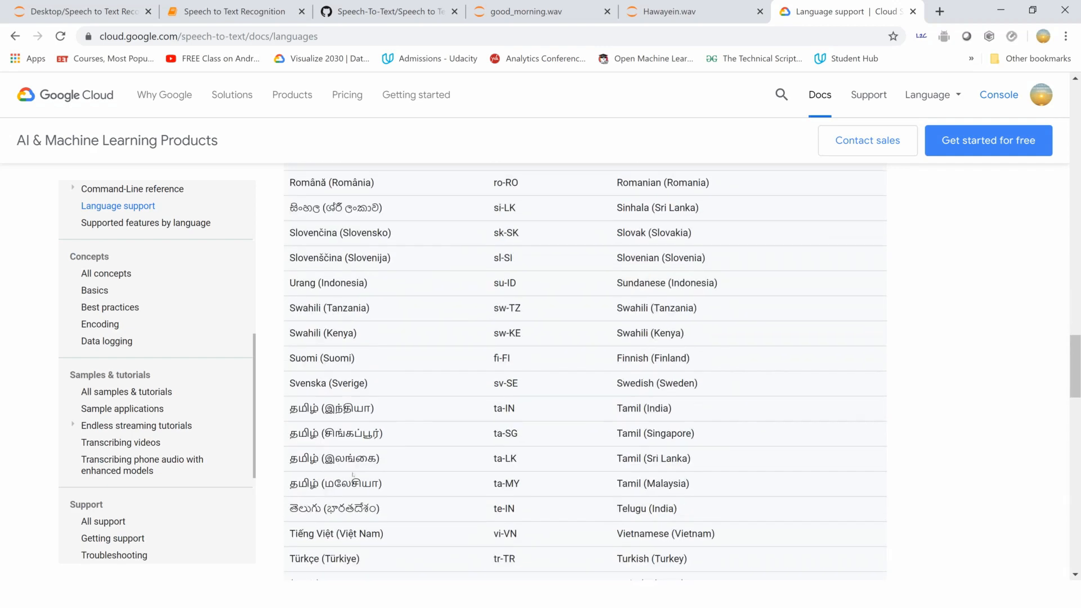
{"action": "scroll", "scroll_direction": "down", "scroll_amount": 3}
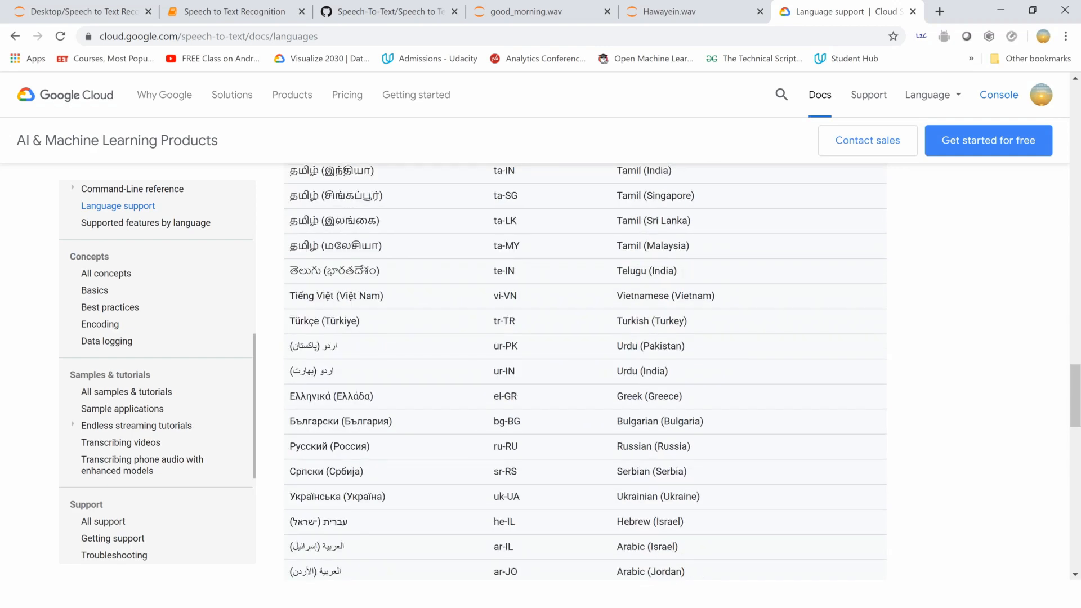
{"action": "mouse_move", "coordinate": [529, 12]}
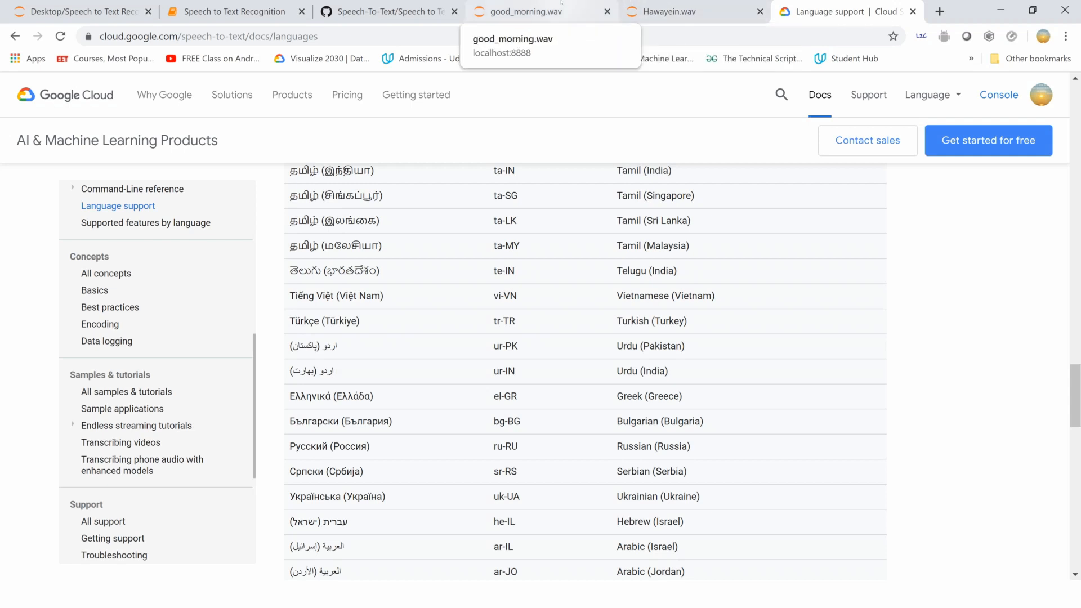
{"action": "mouse_move", "coordinate": [389, 12]}
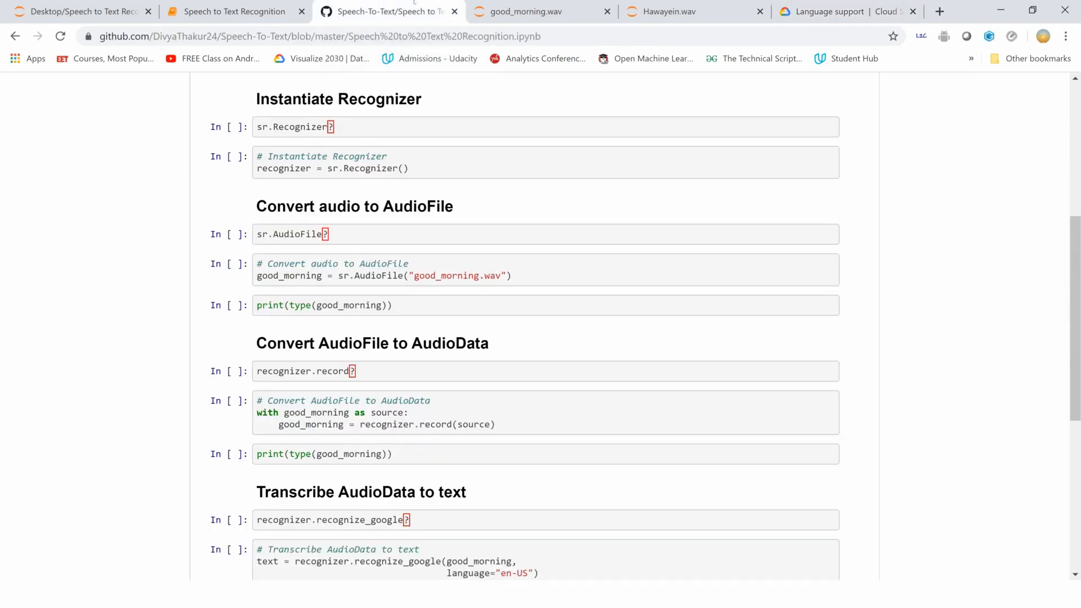
{"action": "mouse_move", "coordinate": [234, 12]}
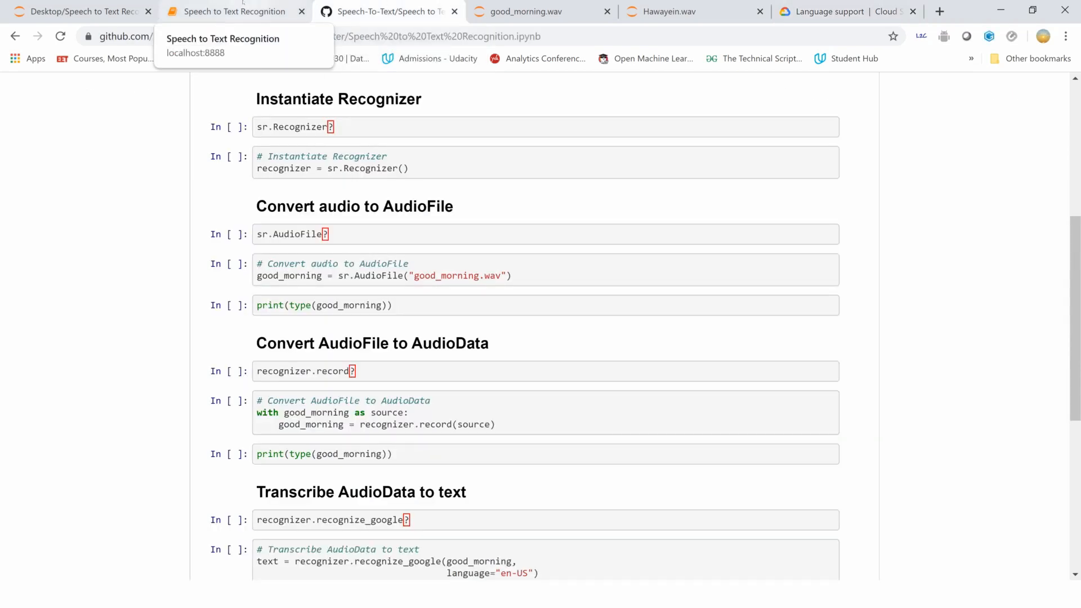
Return to the notebook and select cell In [30] showing the Hindi song transcription.
{"action": "left_click", "coordinate": [234, 11]}
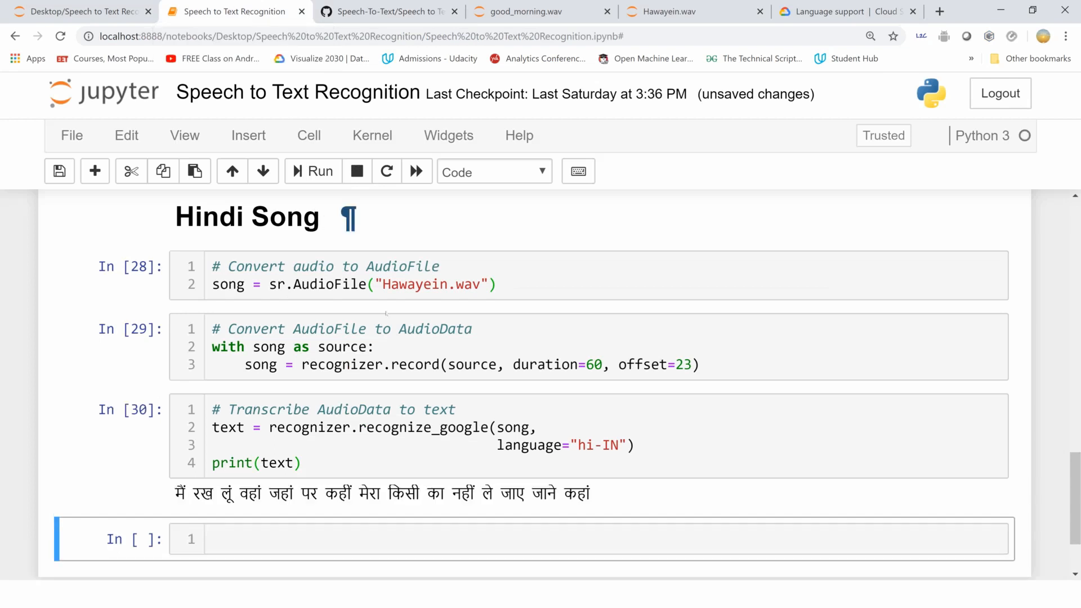
{"action": "mouse_move", "coordinate": [387, 313]}
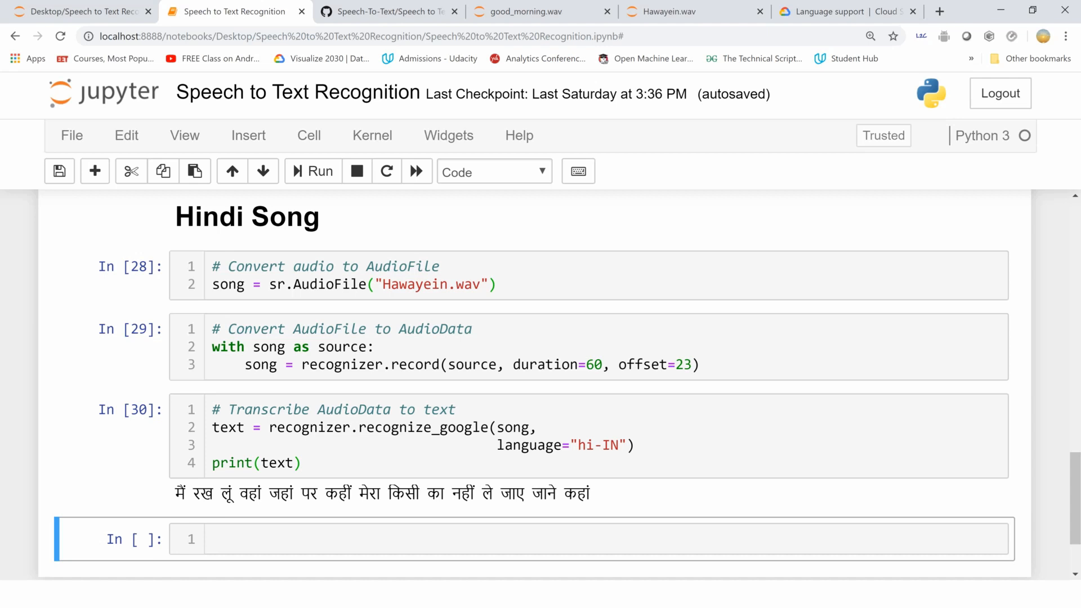
{"action": "left_click", "coordinate": [303, 463]}
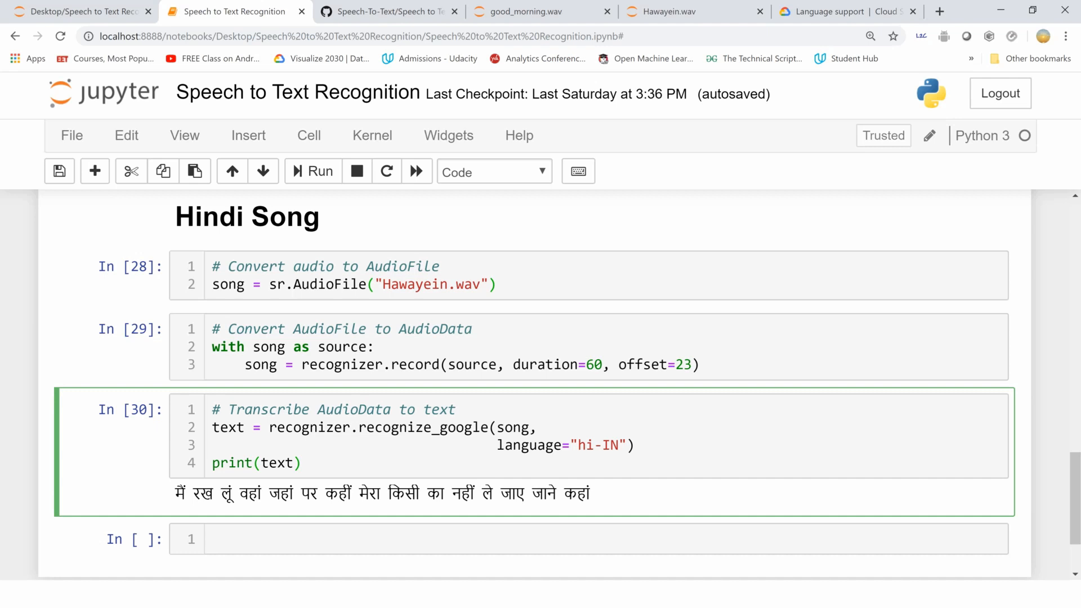
{"action": "left_click", "coordinate": [300, 463]}
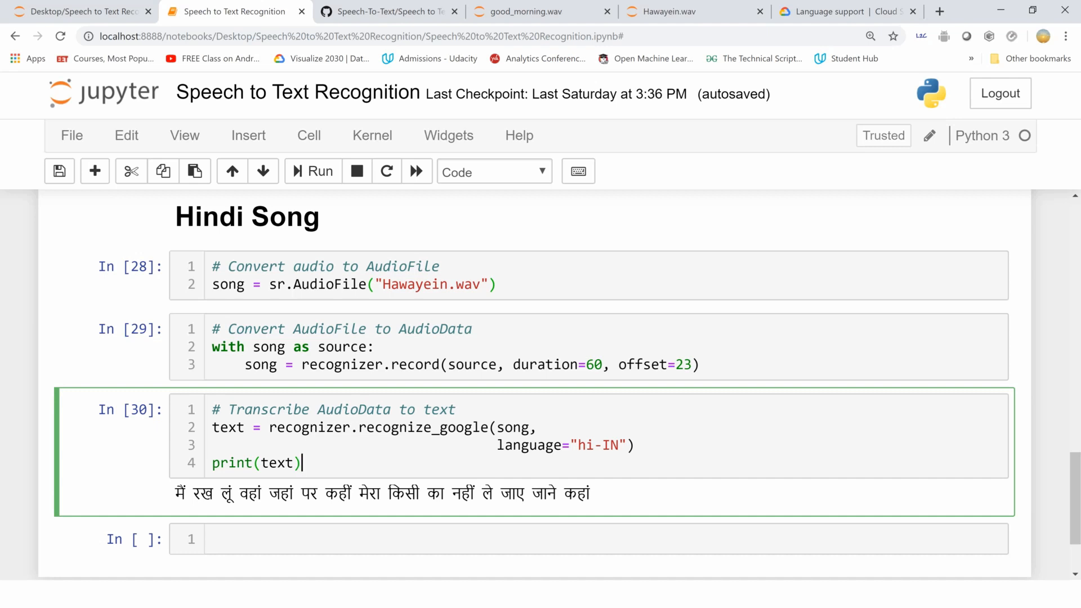